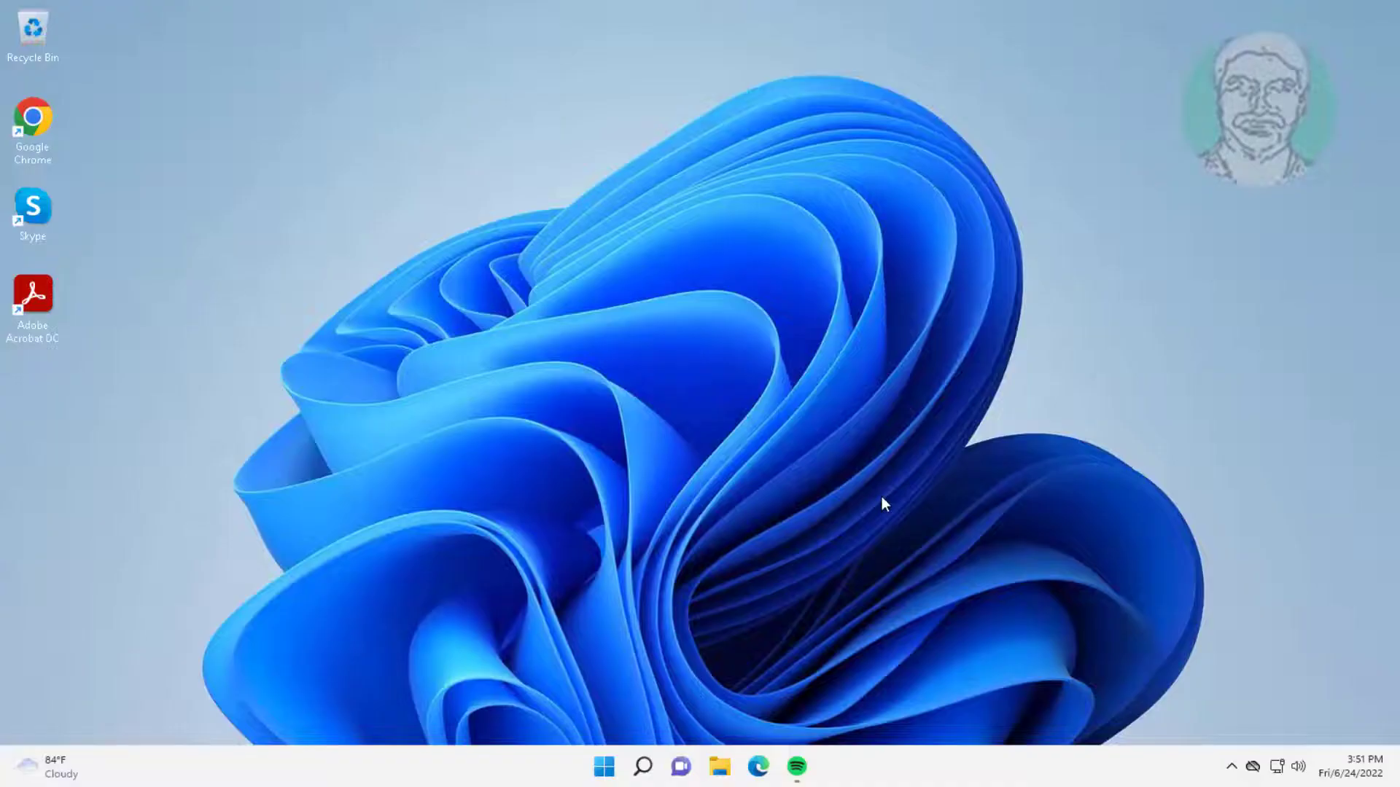
mouse_move(715, 749)
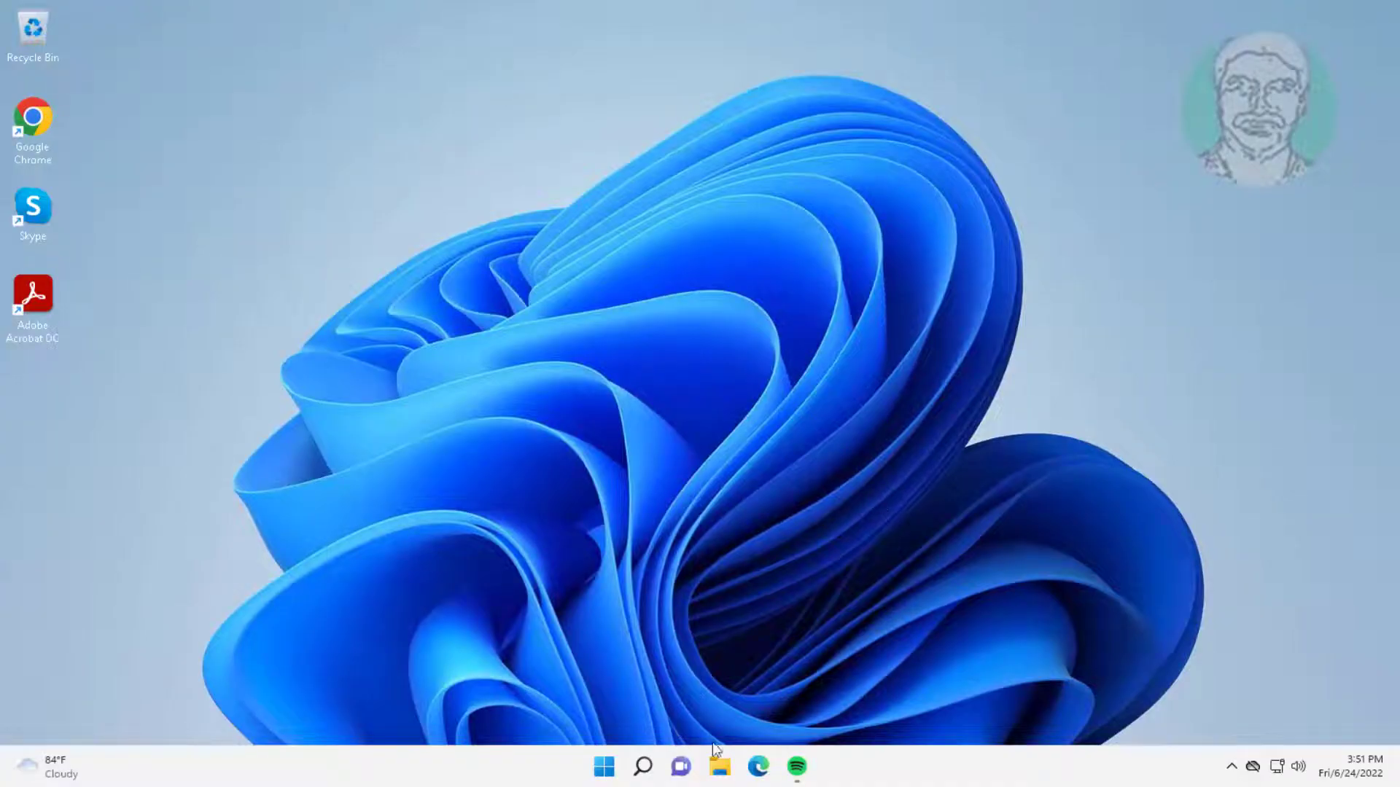
Launch File Explorer from the taskbar to reach the Pictures folder
click(719, 765)
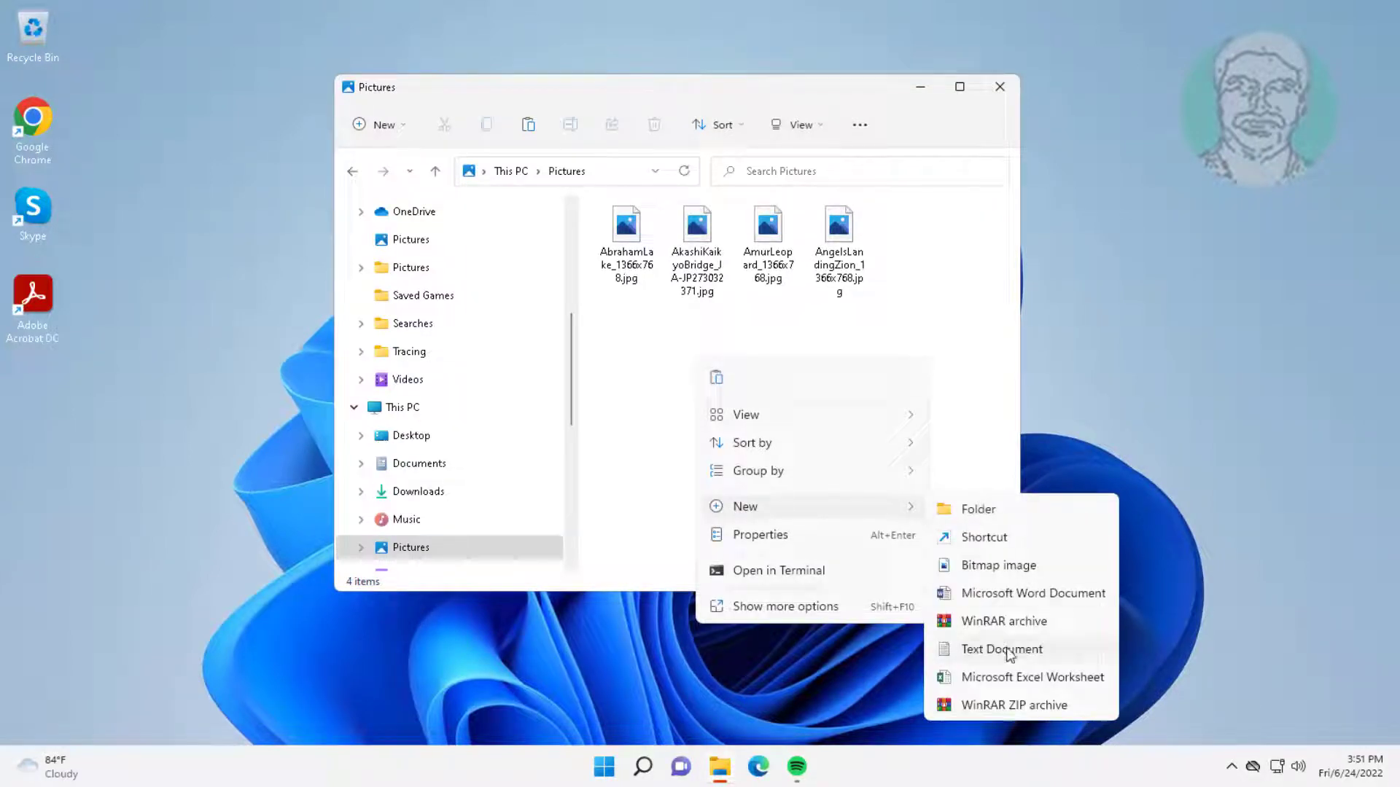
click(1002, 648)
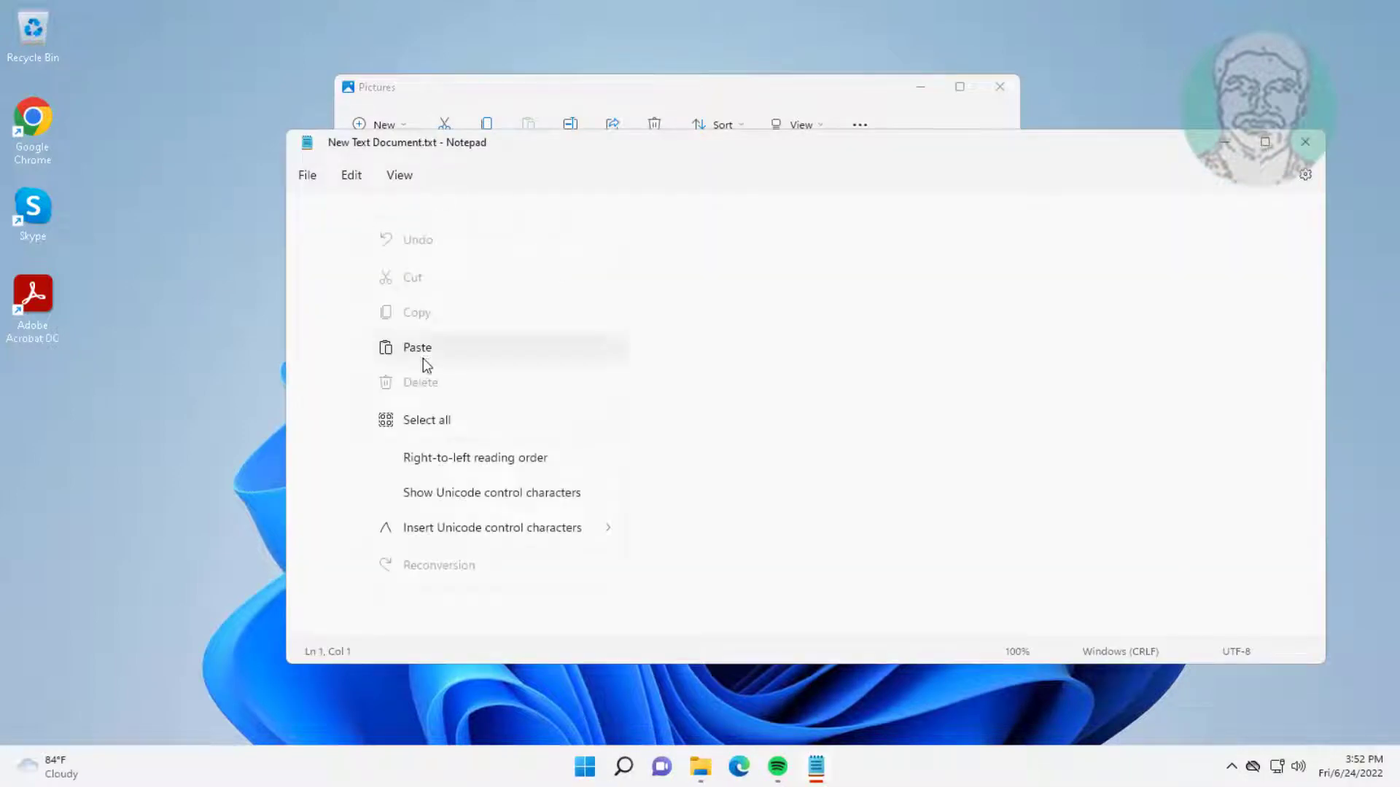
click(417, 347)
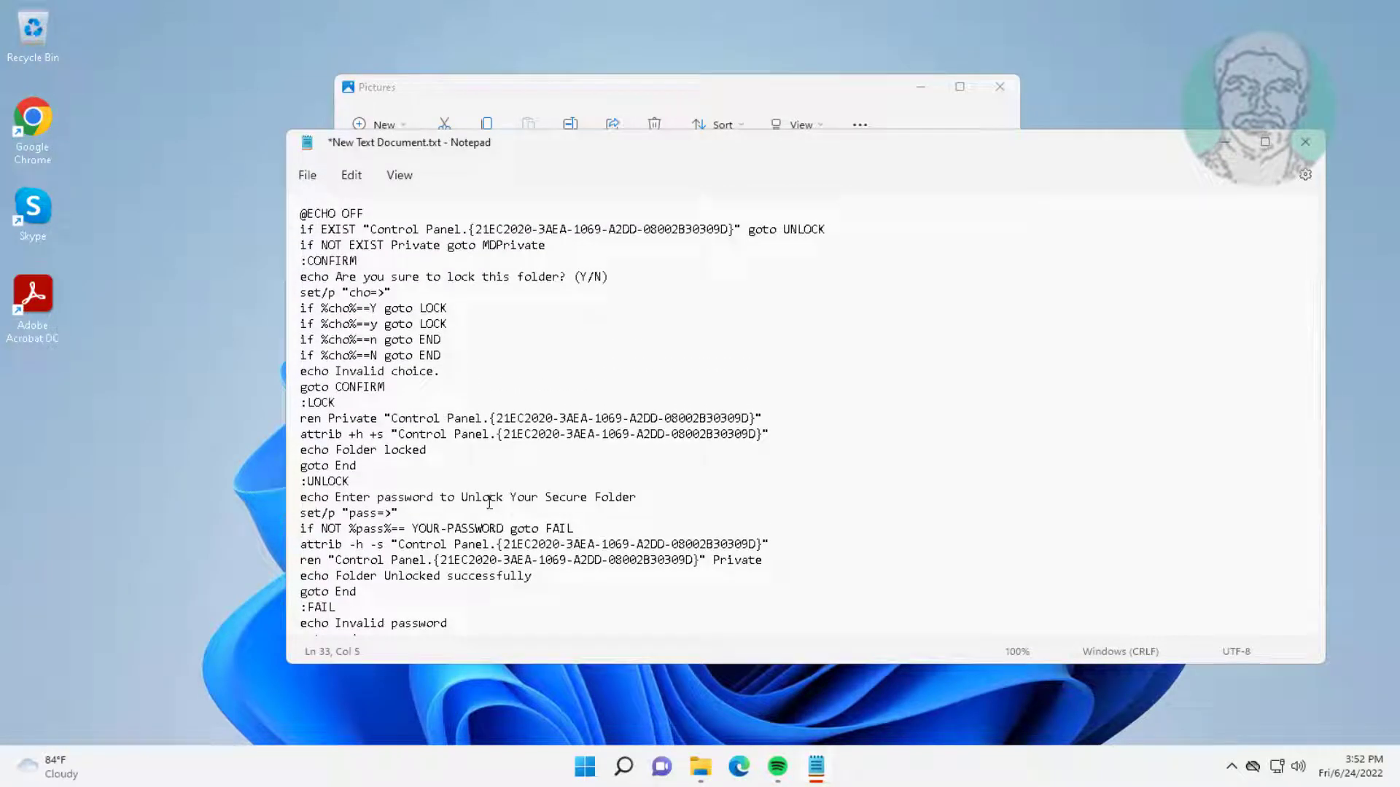
scroll(down, 3)
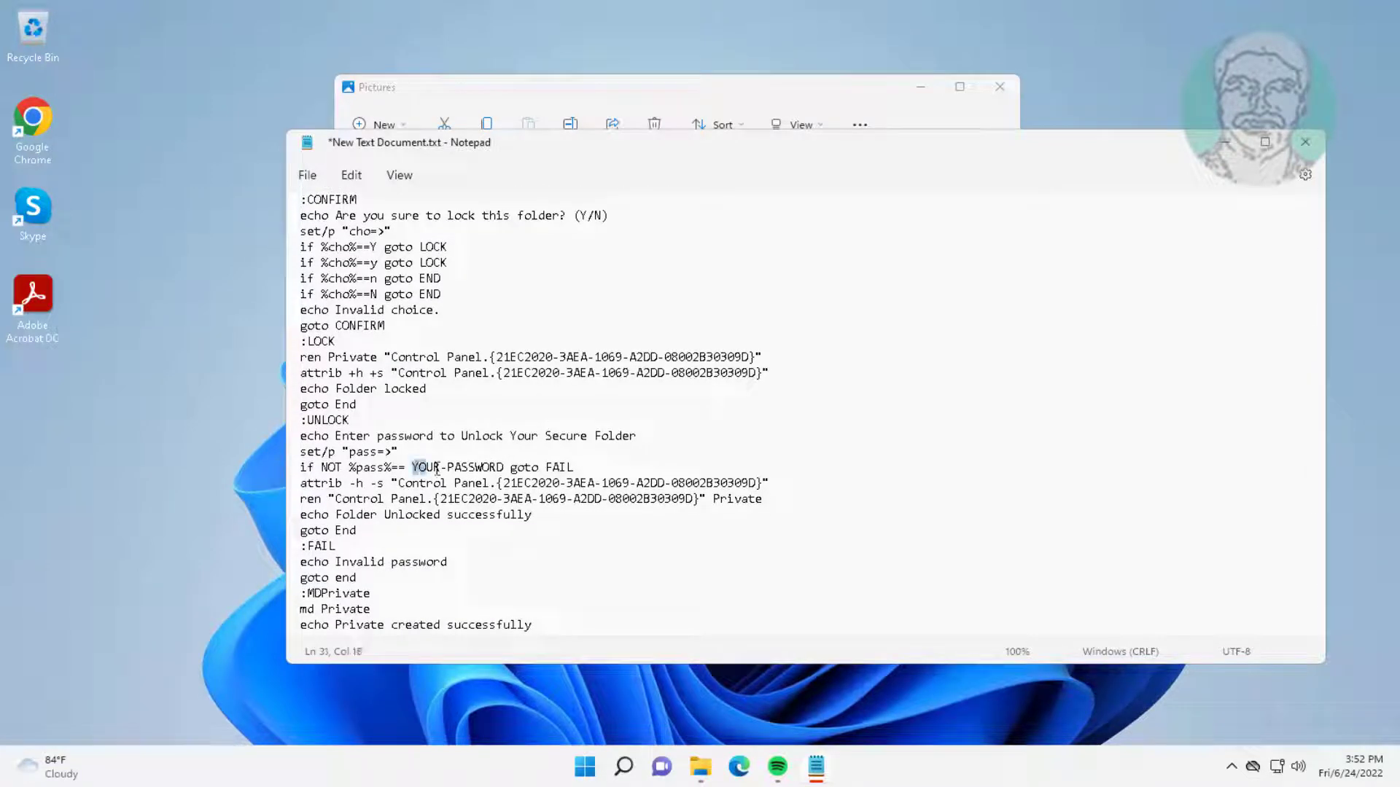
double_click(456, 467)
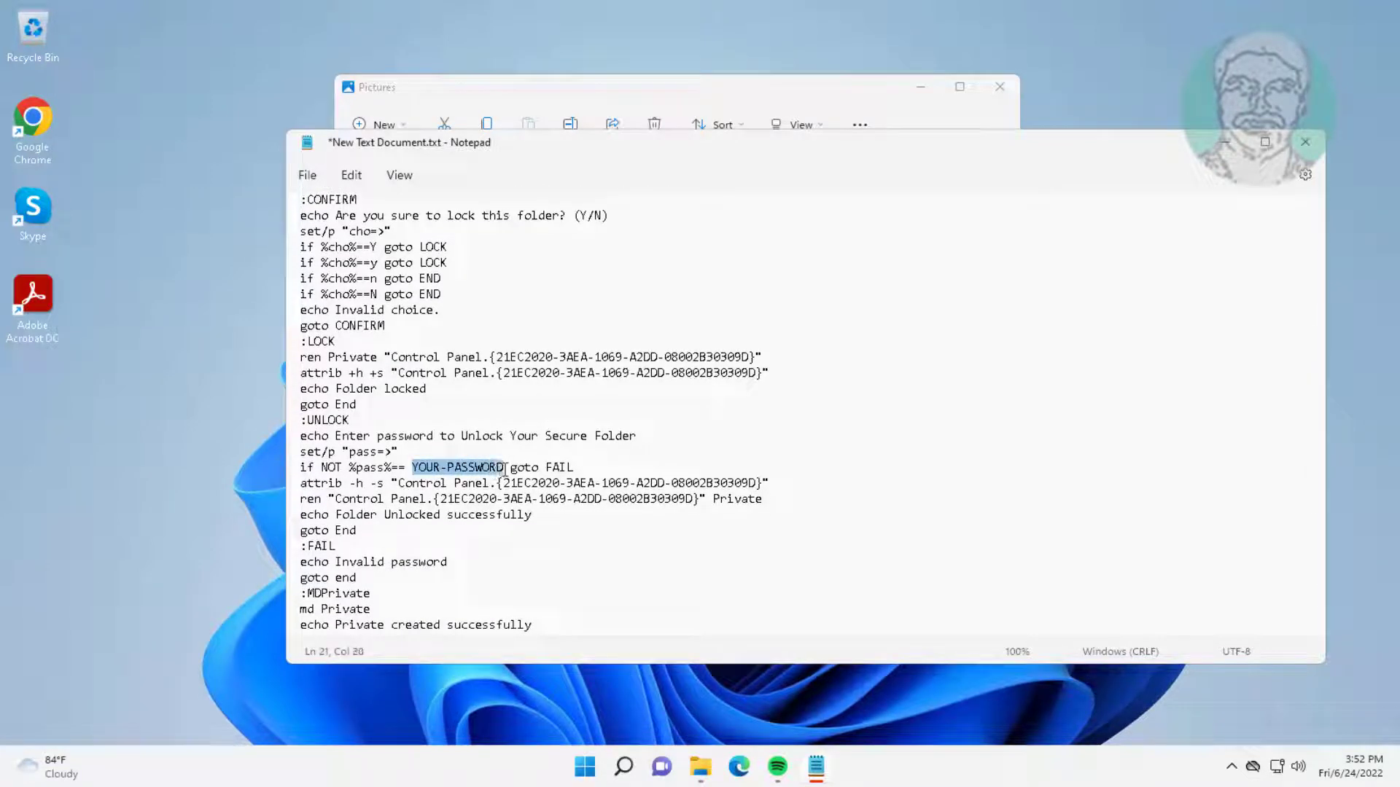
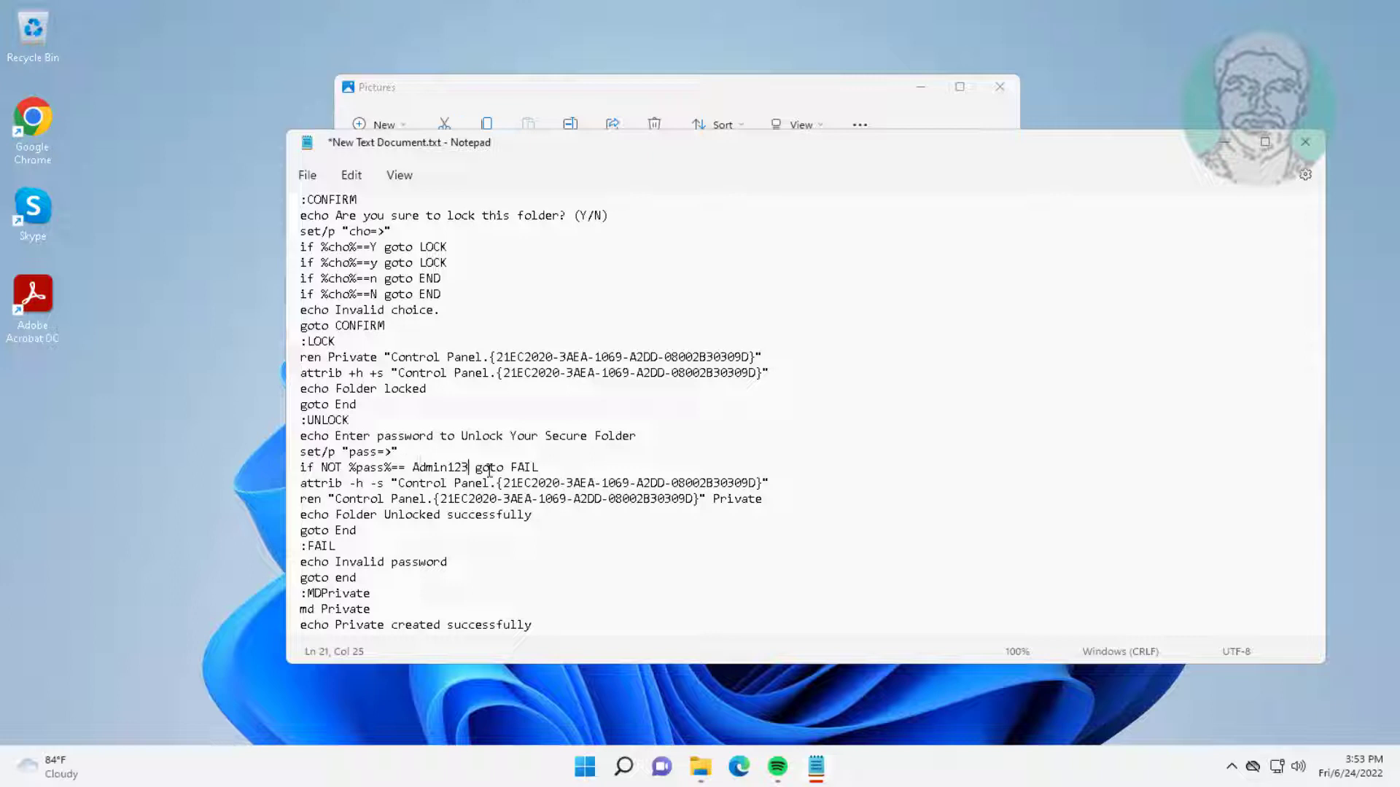
mouse_move(308, 175)
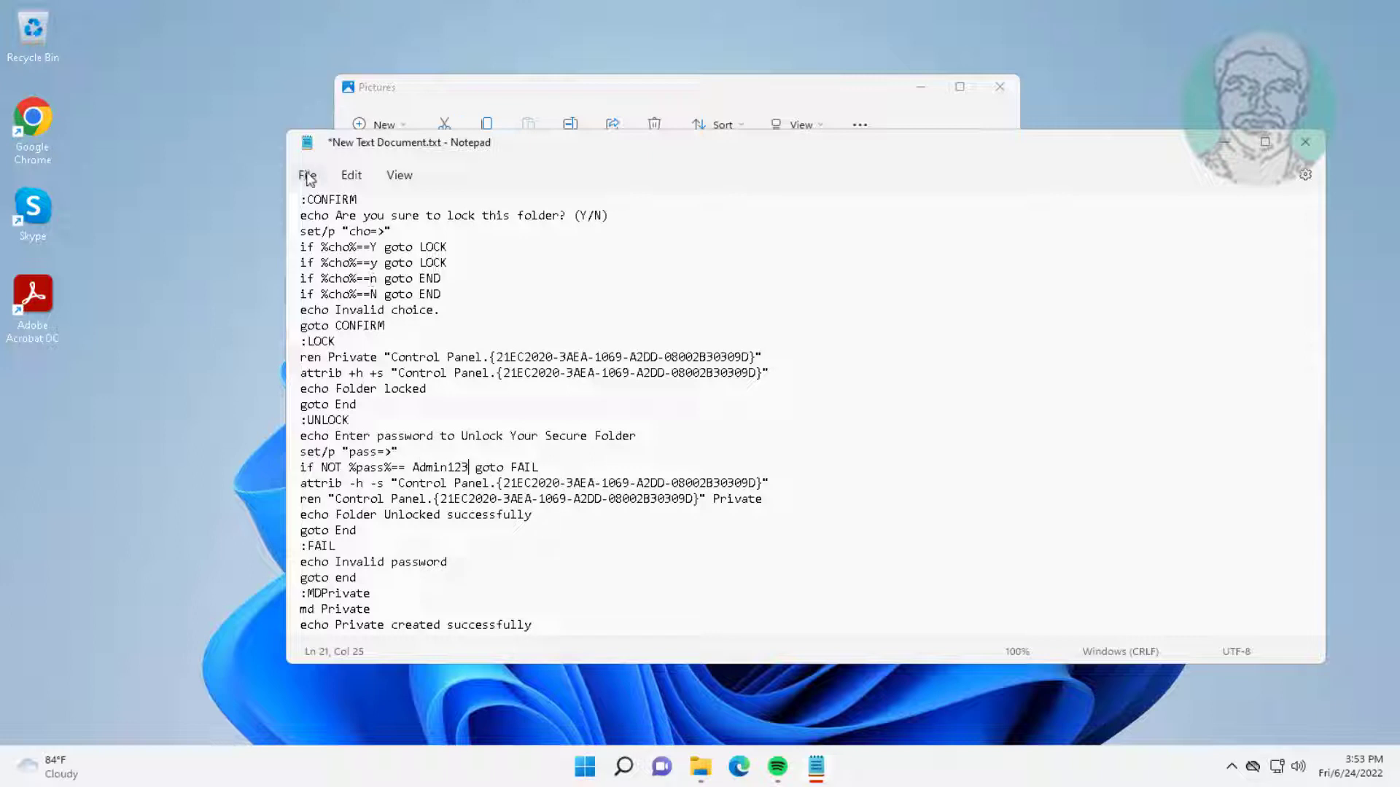
Save the script to Pictures as secfolder.bat with Save as type set to All files
click(307, 173)
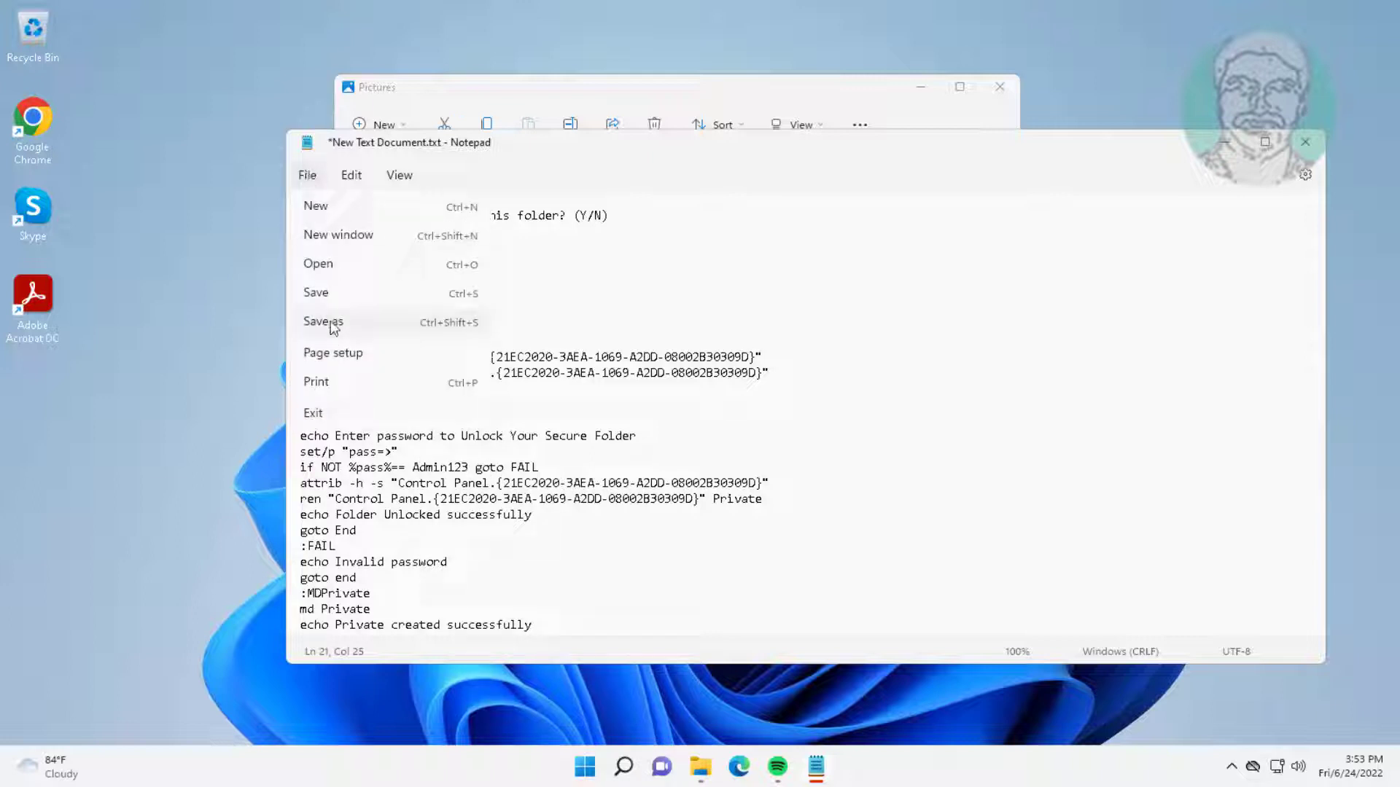
click(323, 321)
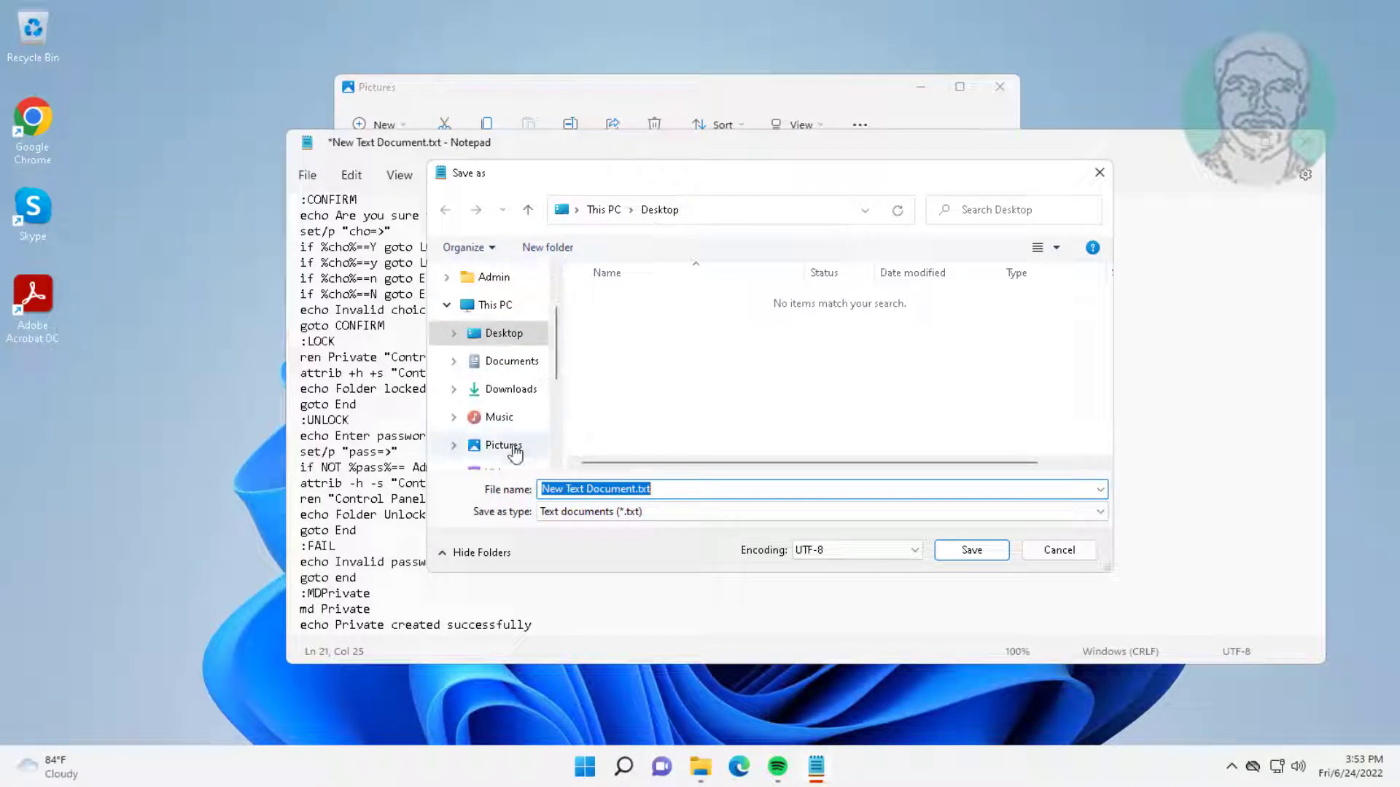
click(503, 447)
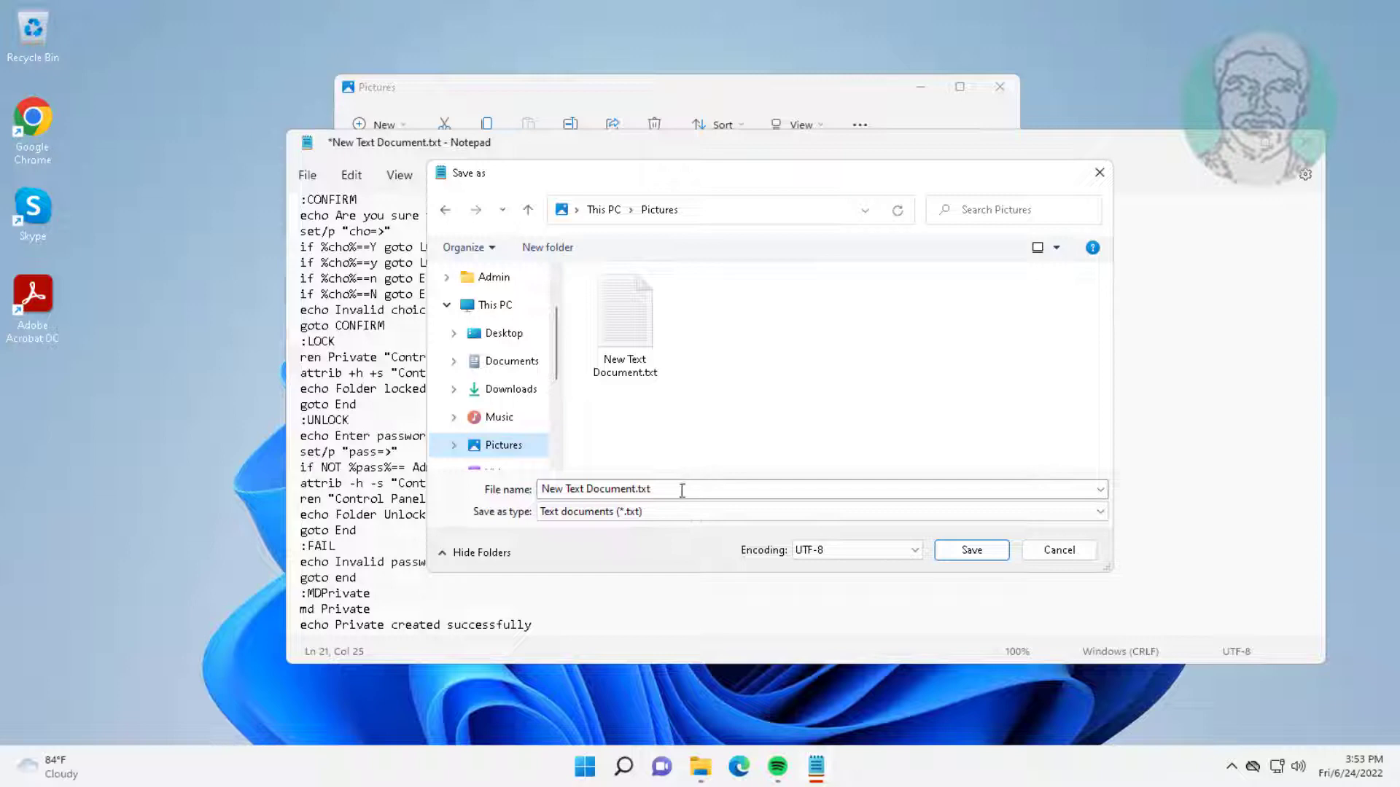
click(817, 512)
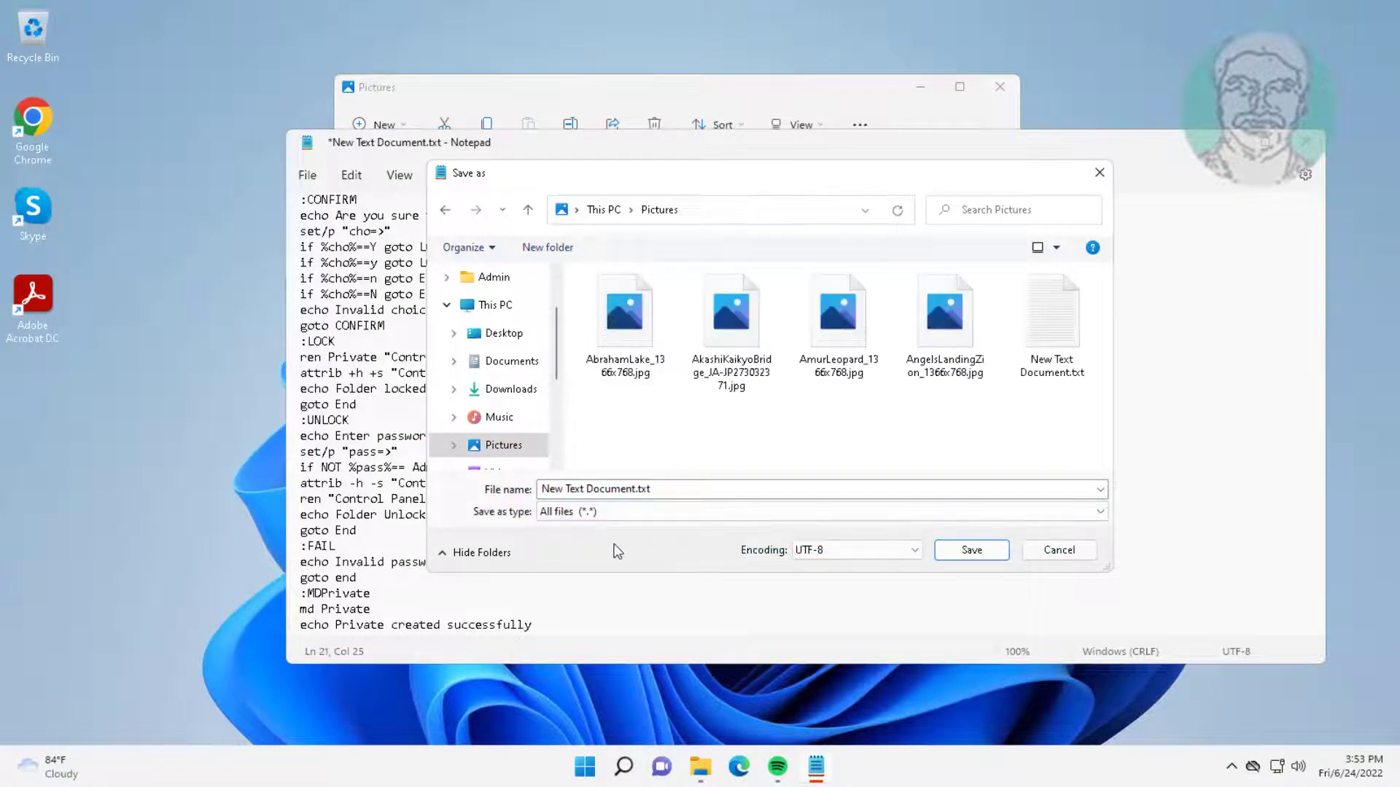
text(secfolder)
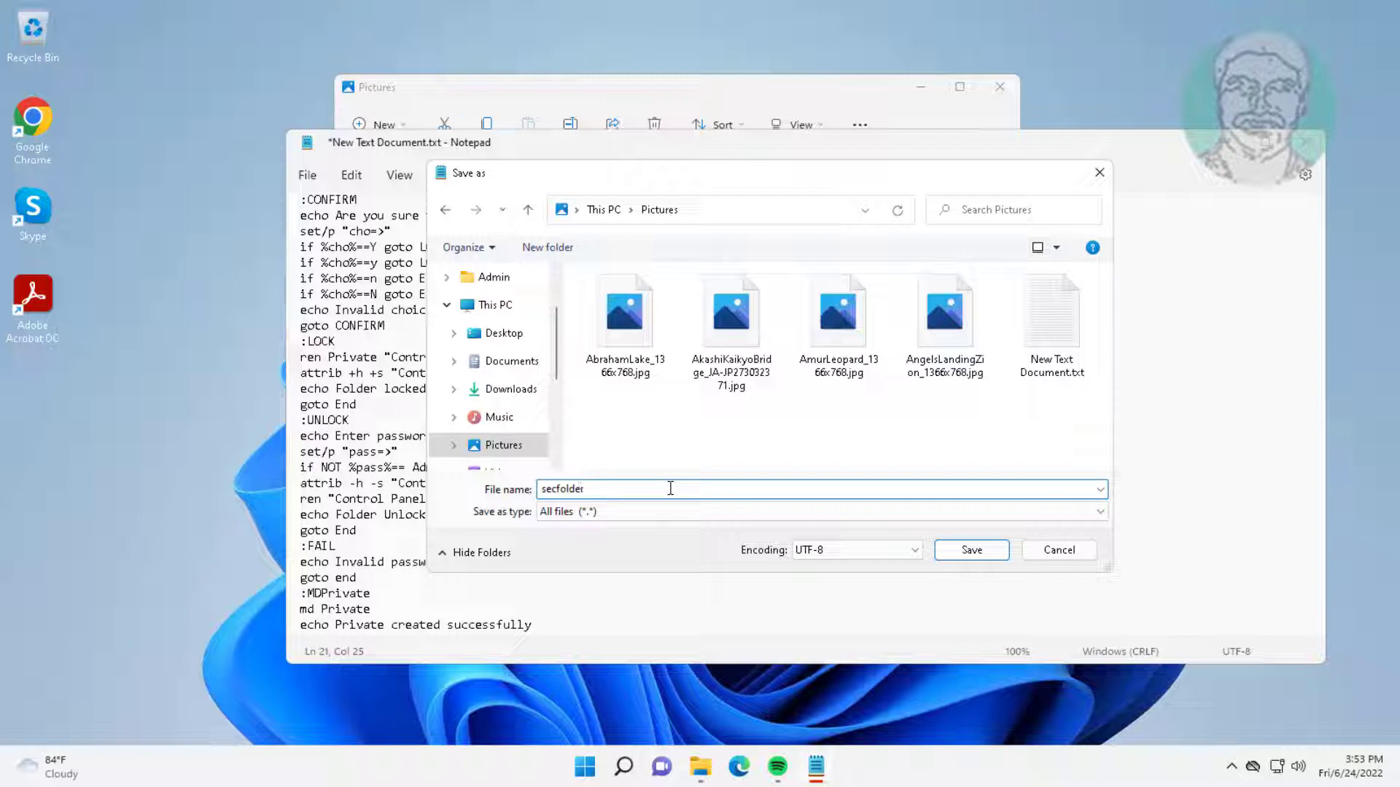
text(.bat)
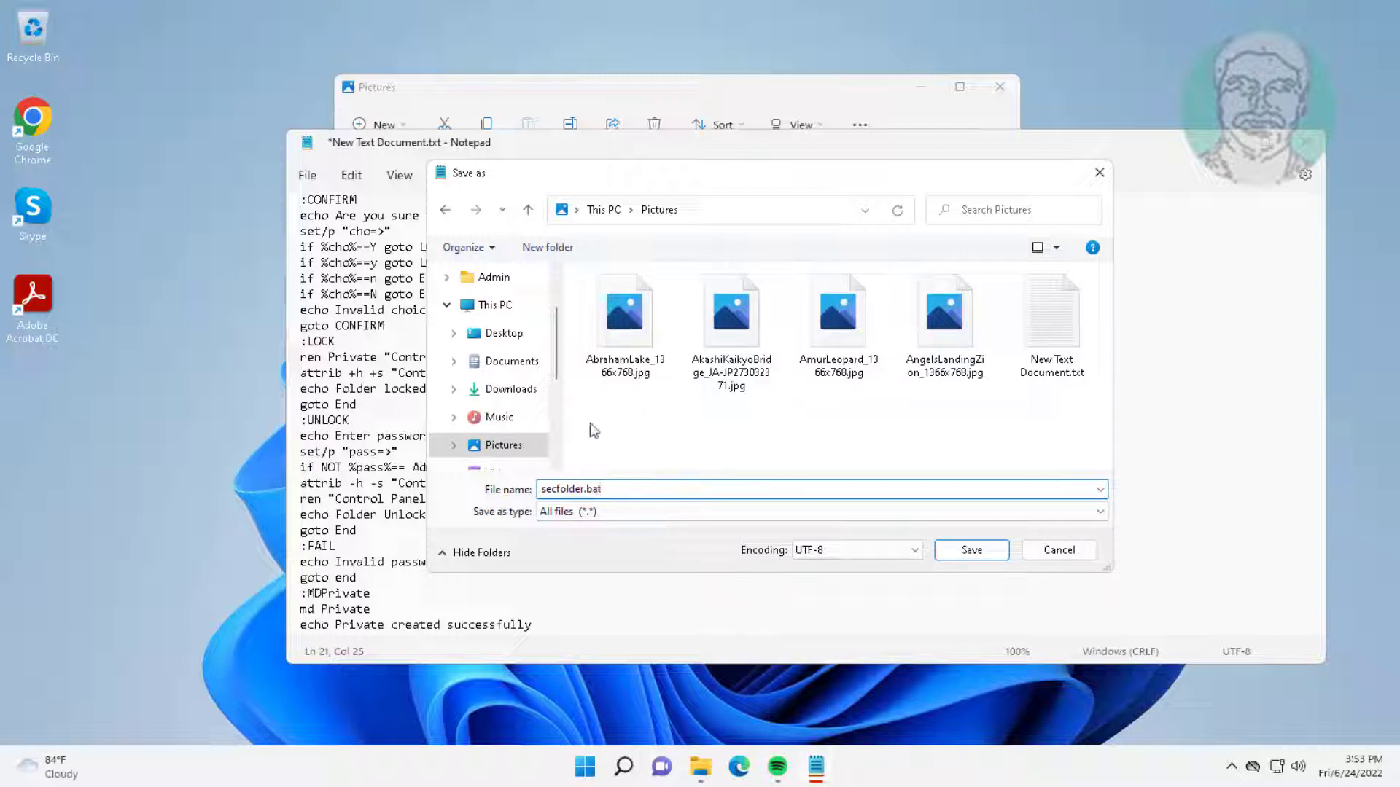
click(972, 550)
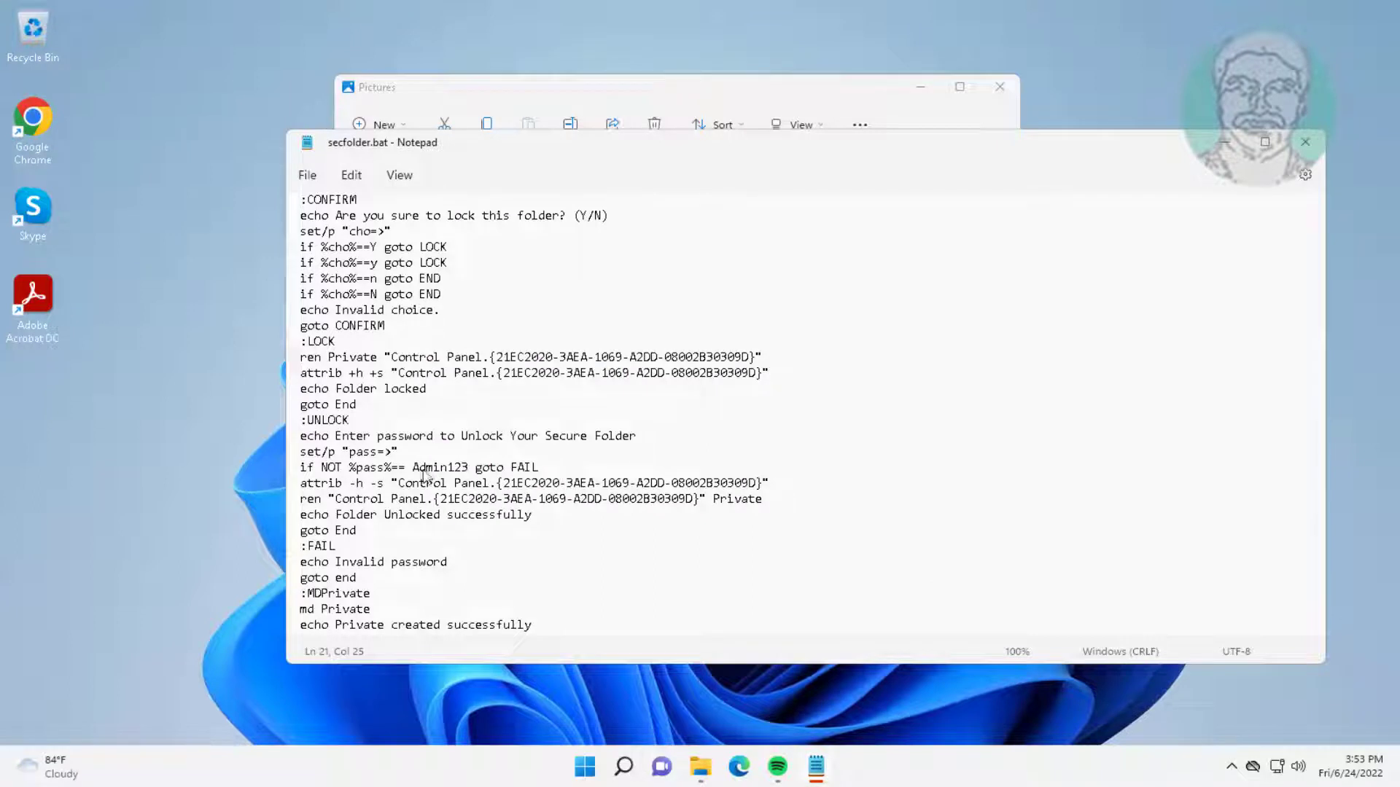
Move the JPG pictures into Private, confirm they are inside, and go back up to Pictures
click(1303, 141)
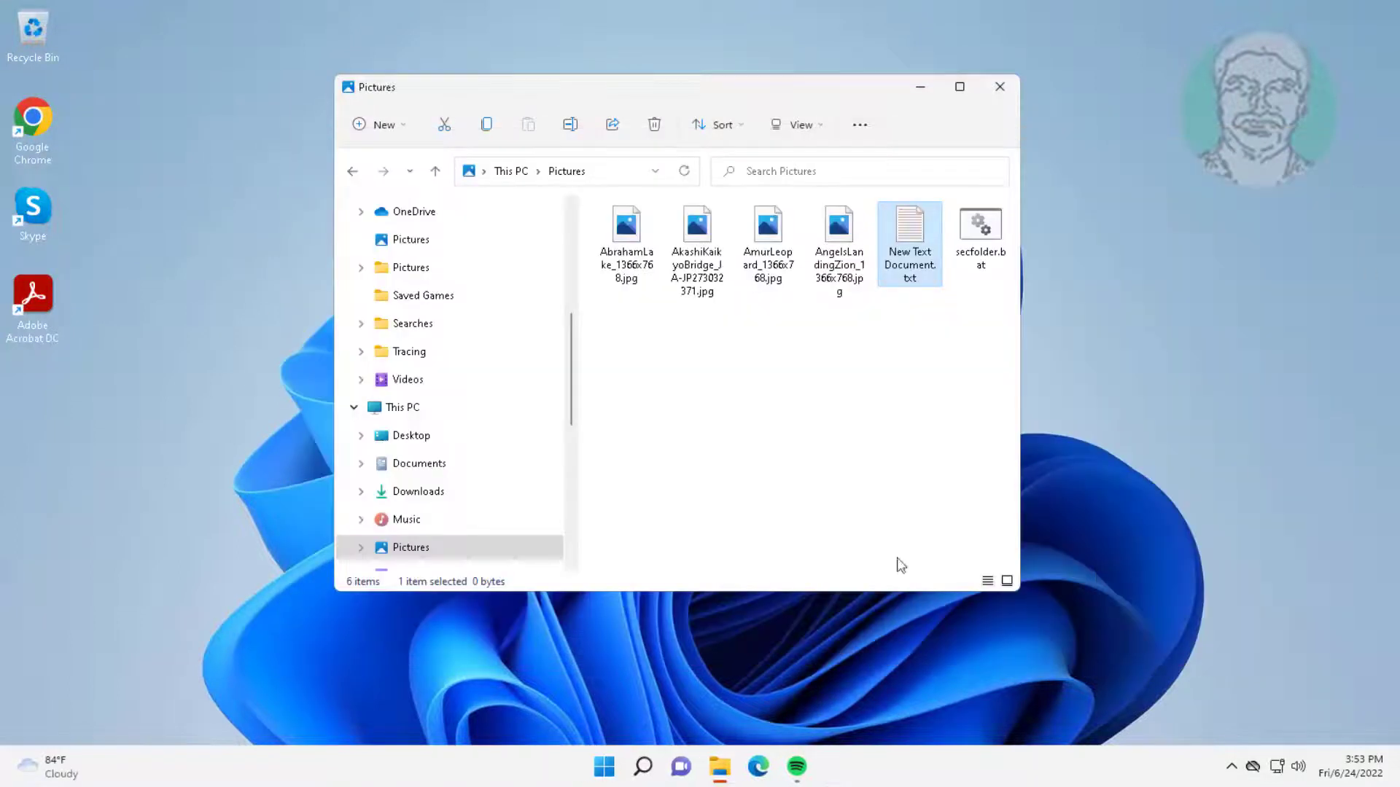
click(980, 236)
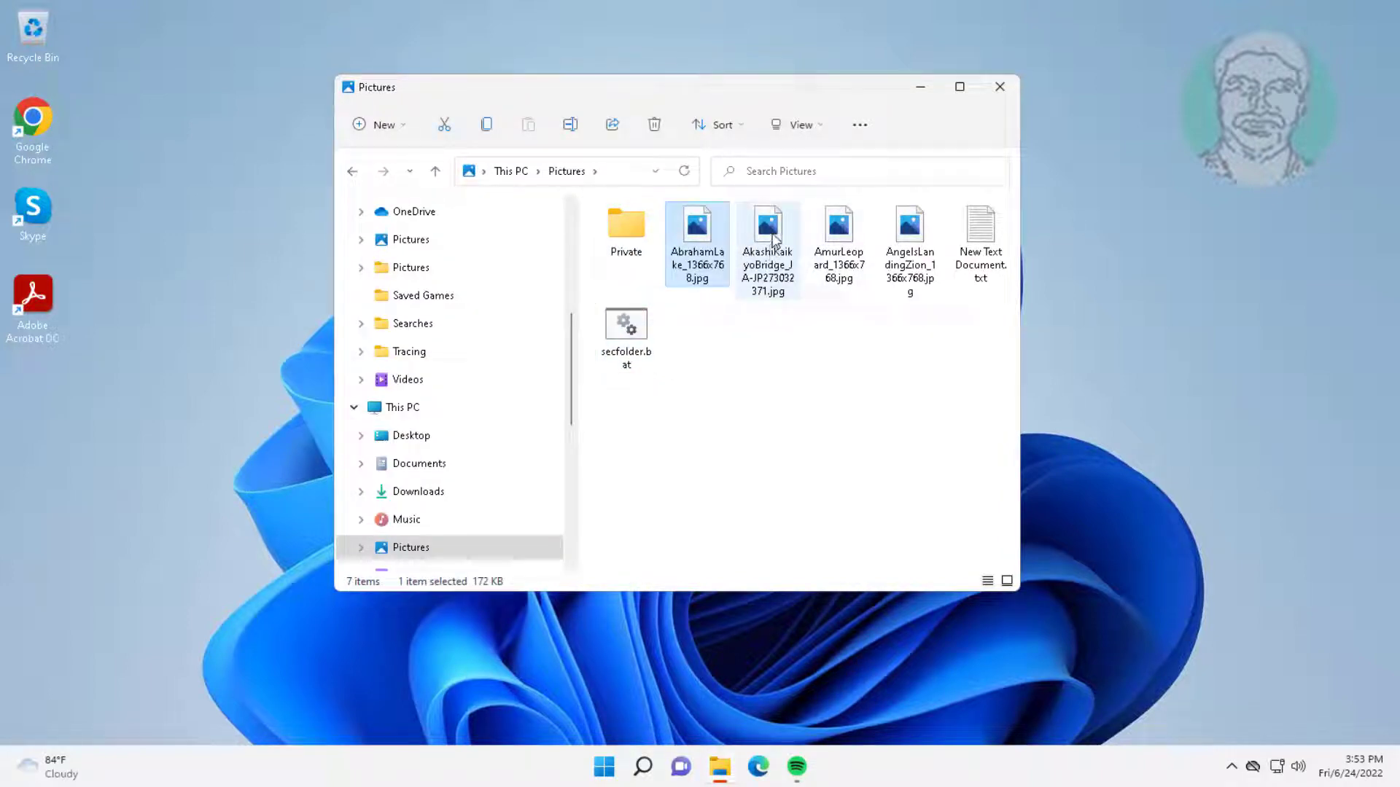
click(909, 228)
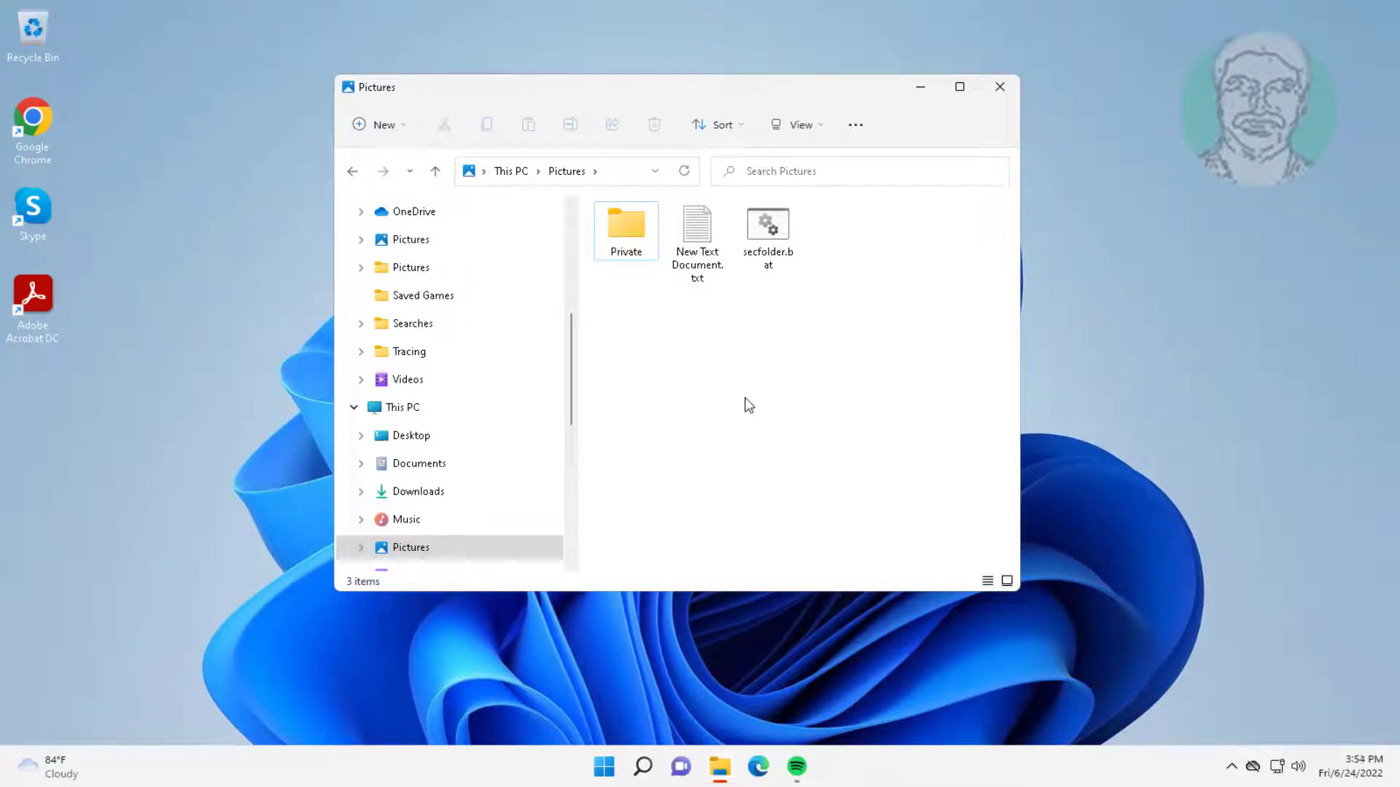
double_click(626, 230)
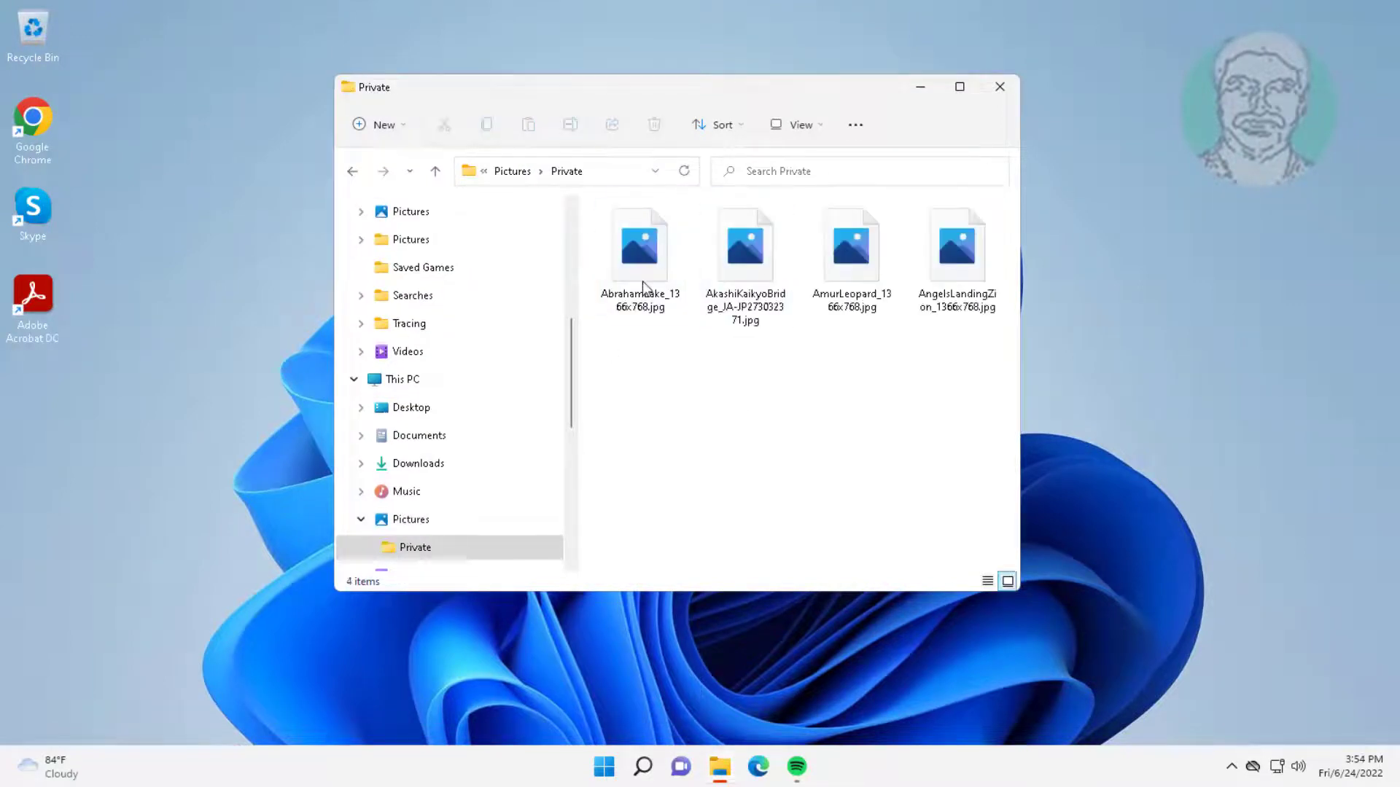
click(434, 171)
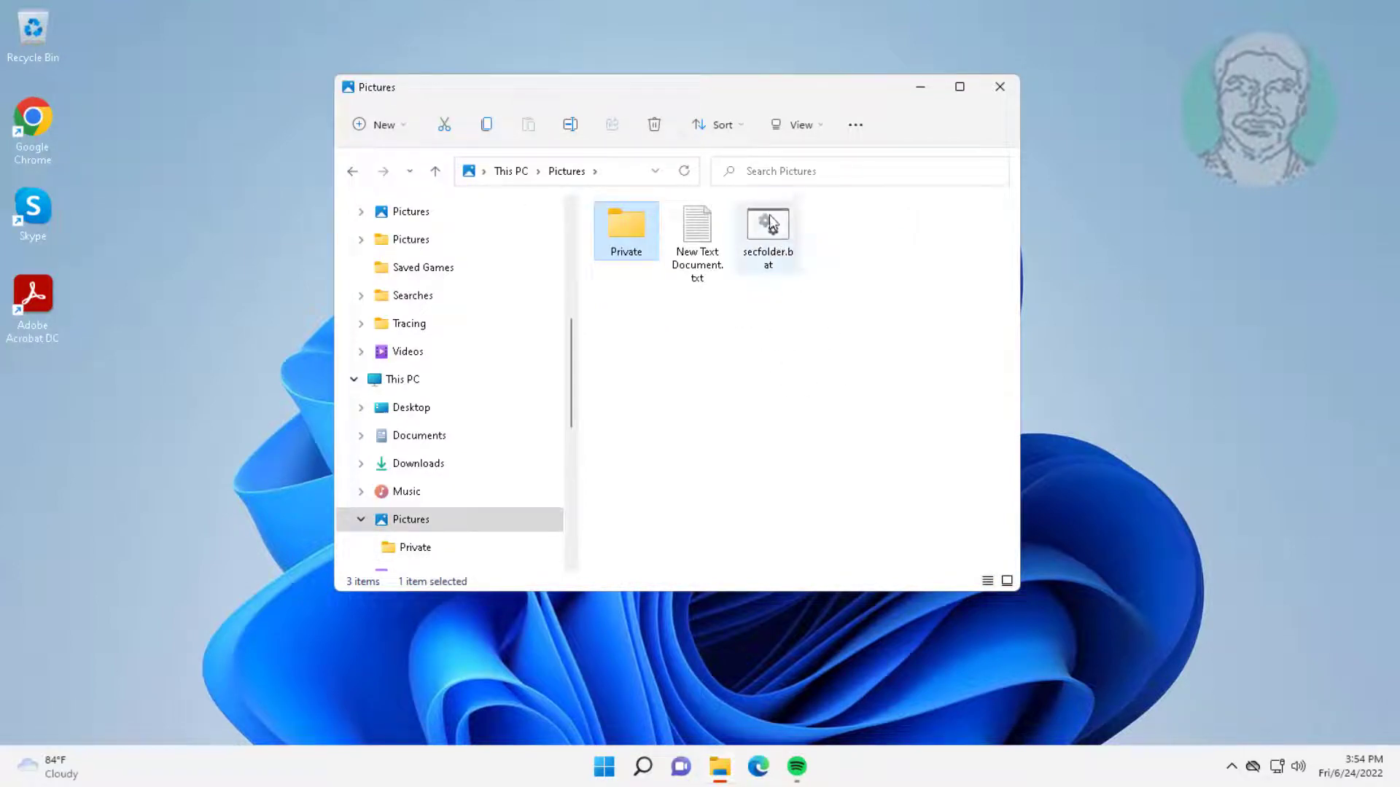
Run secfolder.bat and answer Y so the Private folder is locked and hidden
double_click(767, 230)
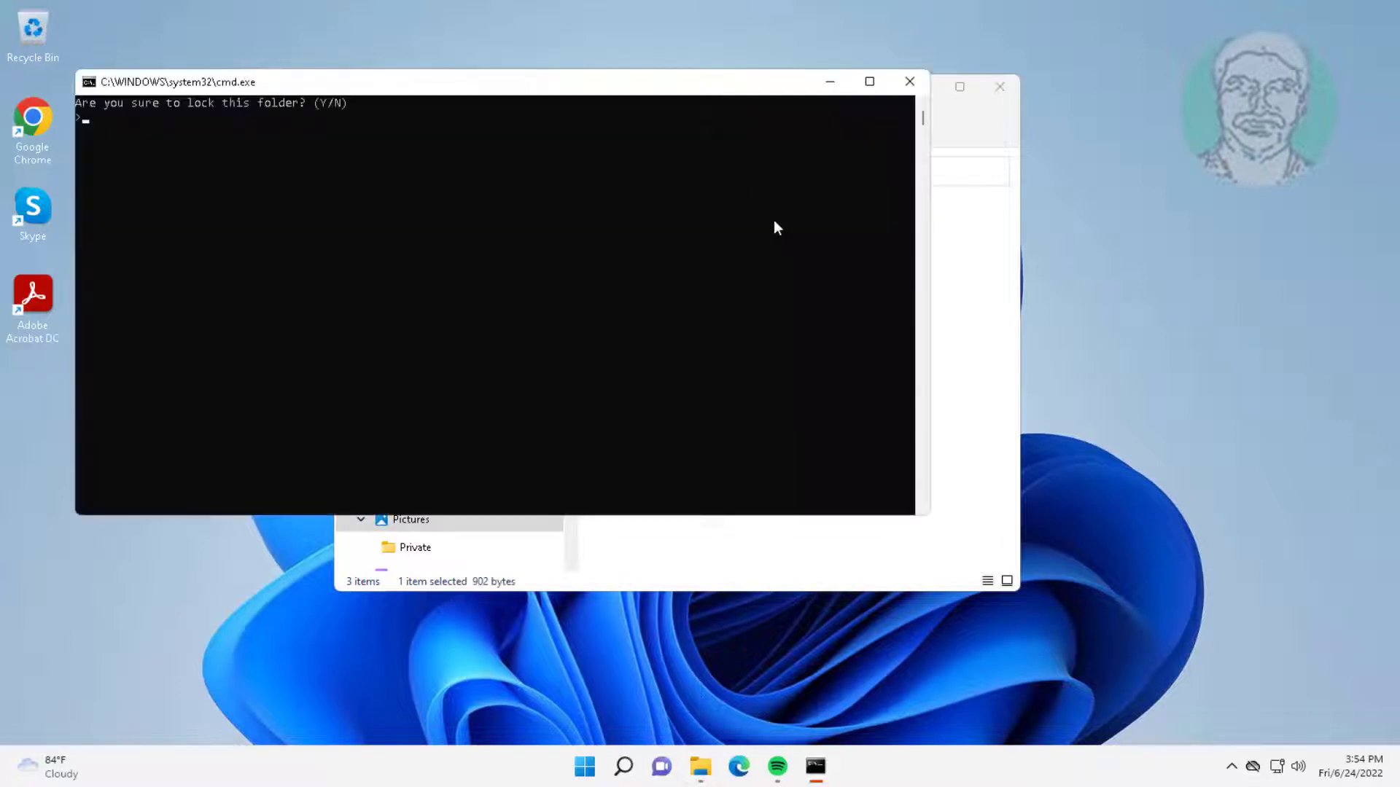
mouse_move(77, 106)
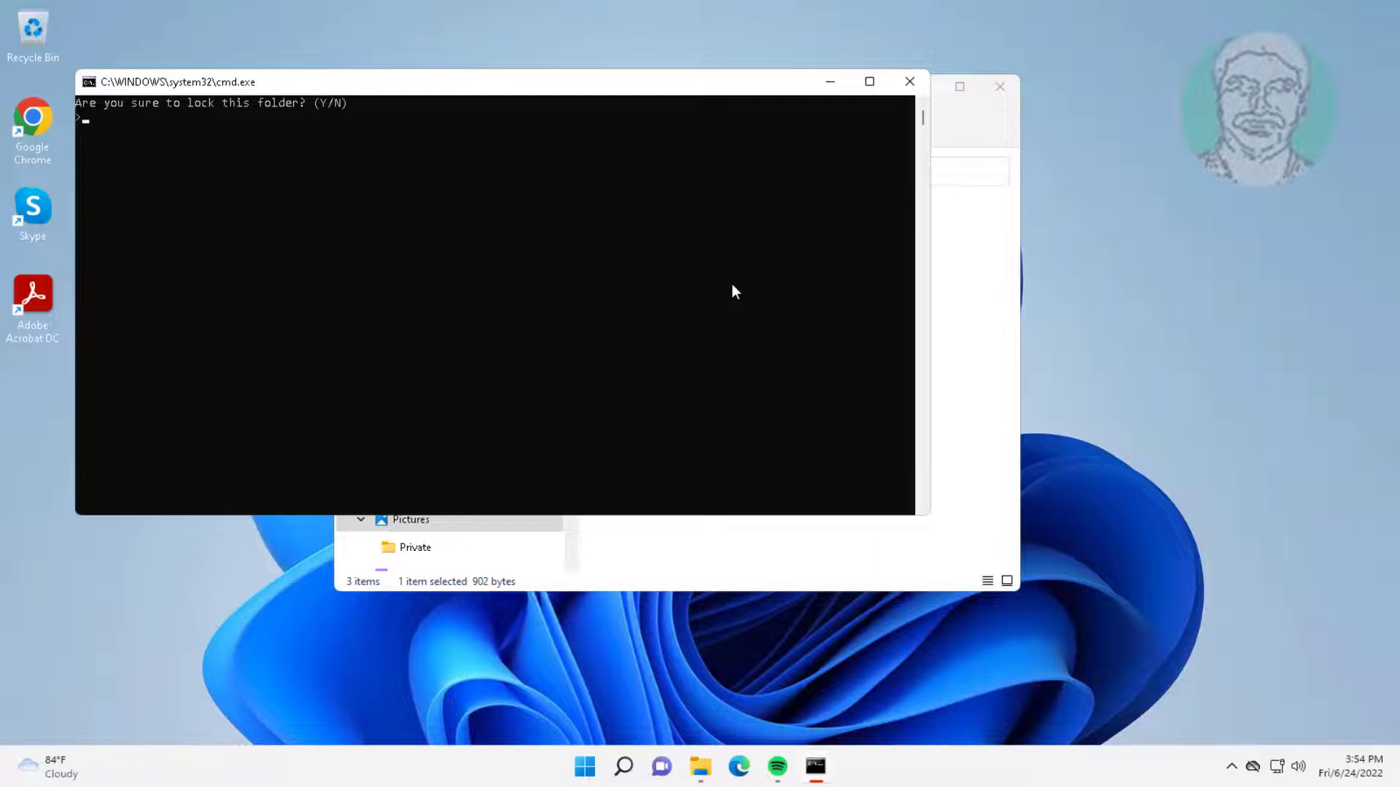
text(Y)
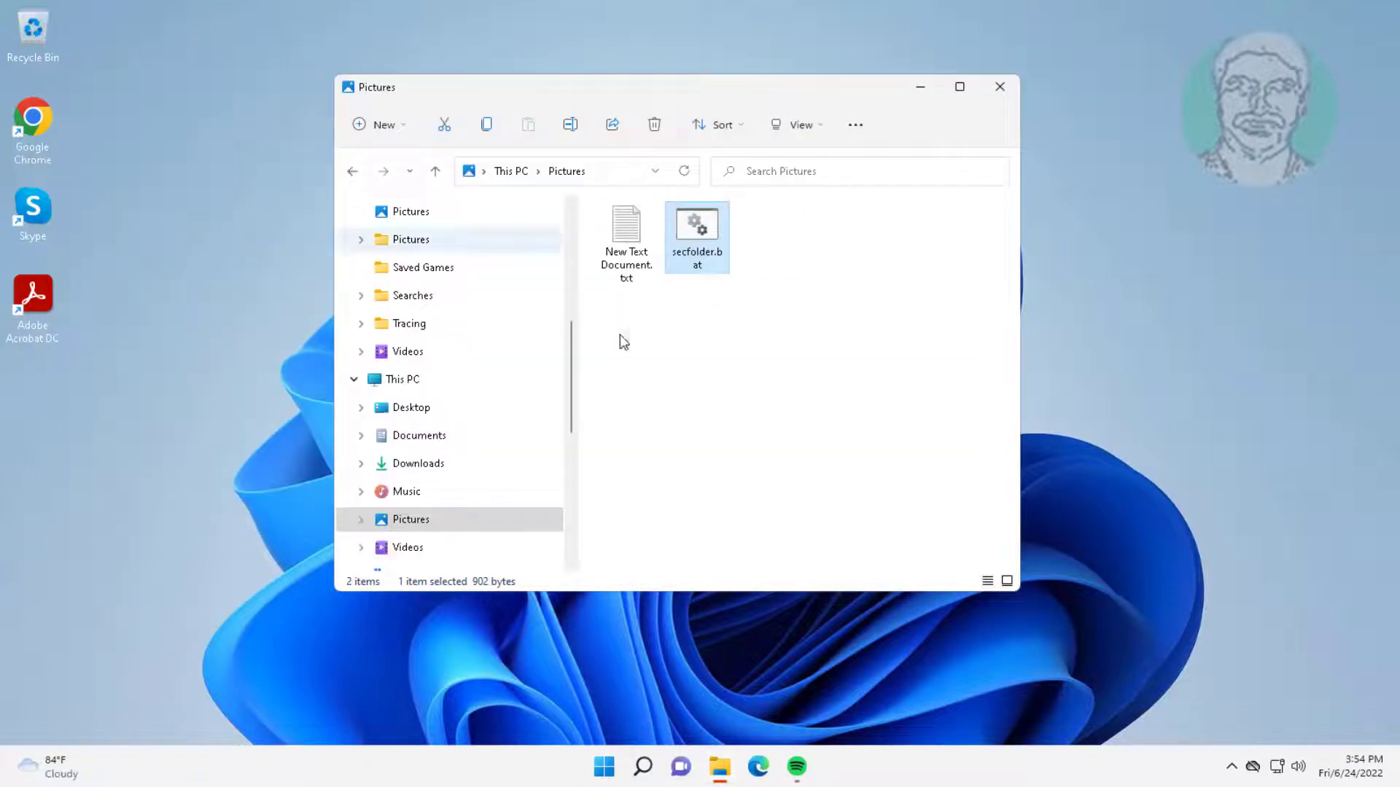
click(844, 310)
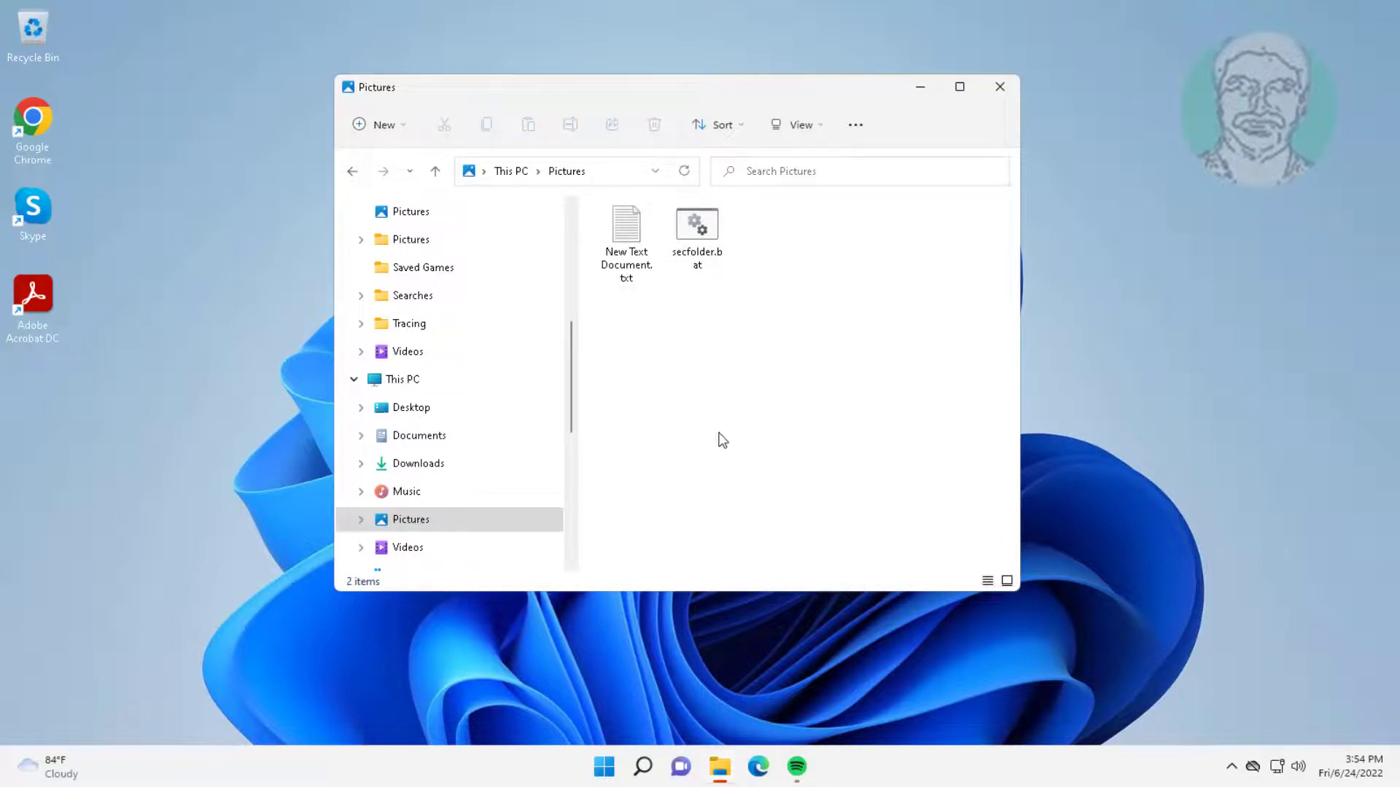
double_click(697, 232)
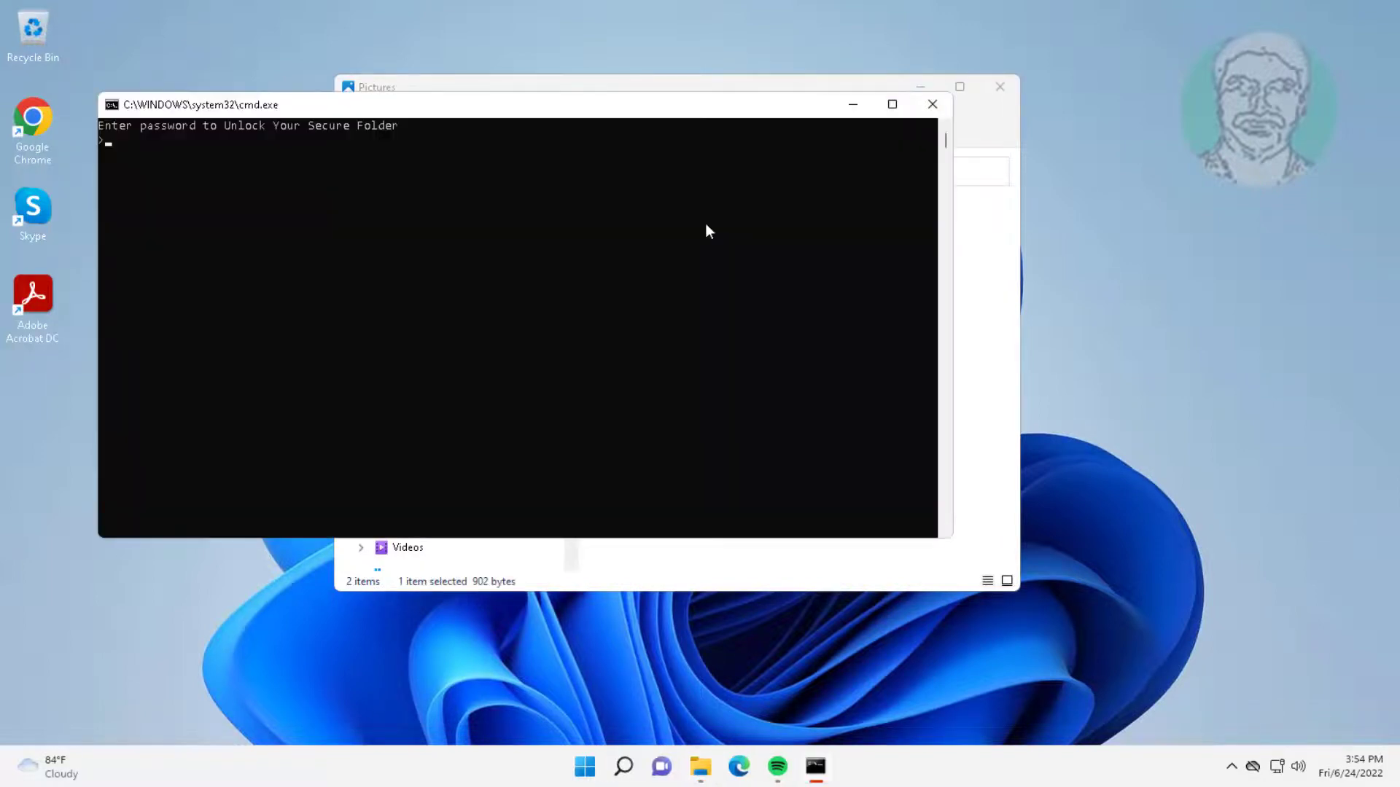
mouse_move(779, 337)
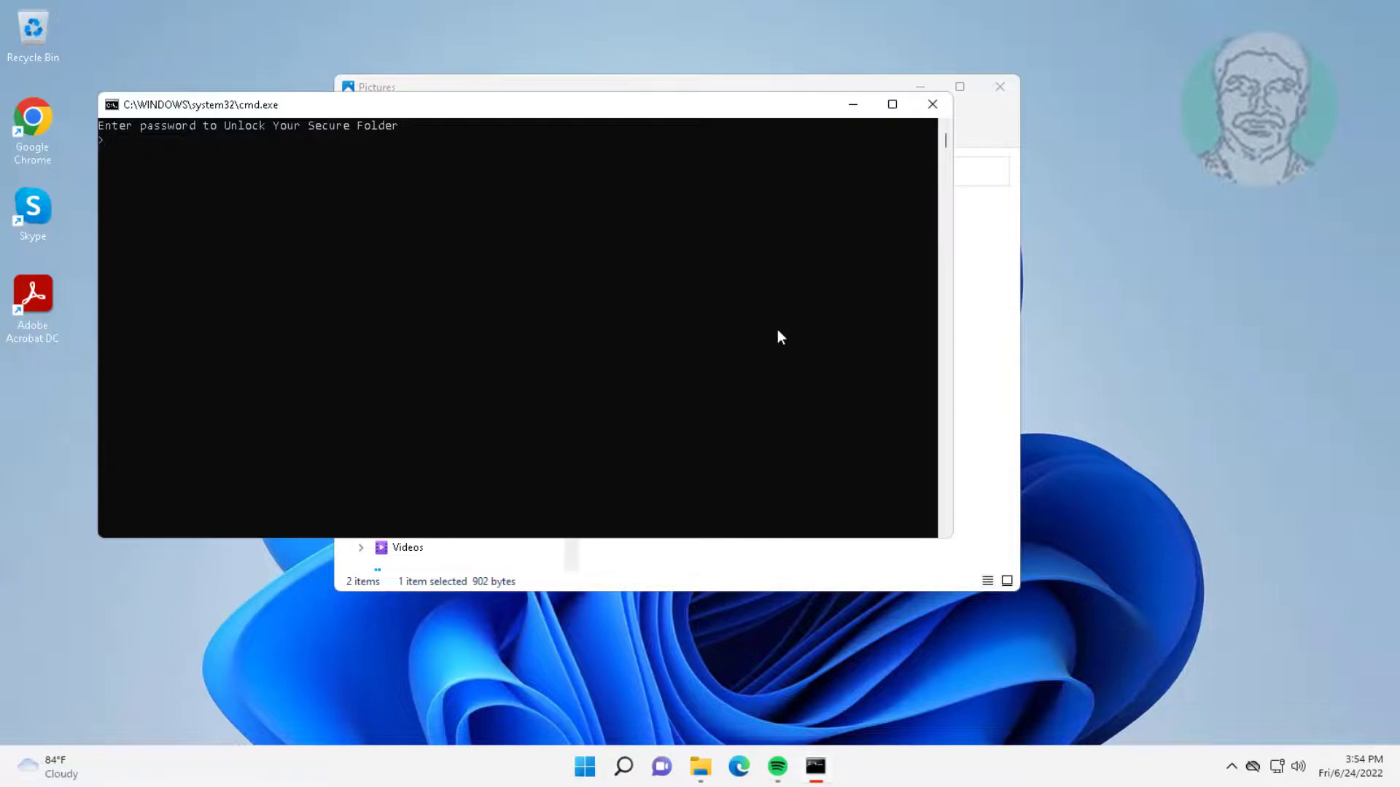
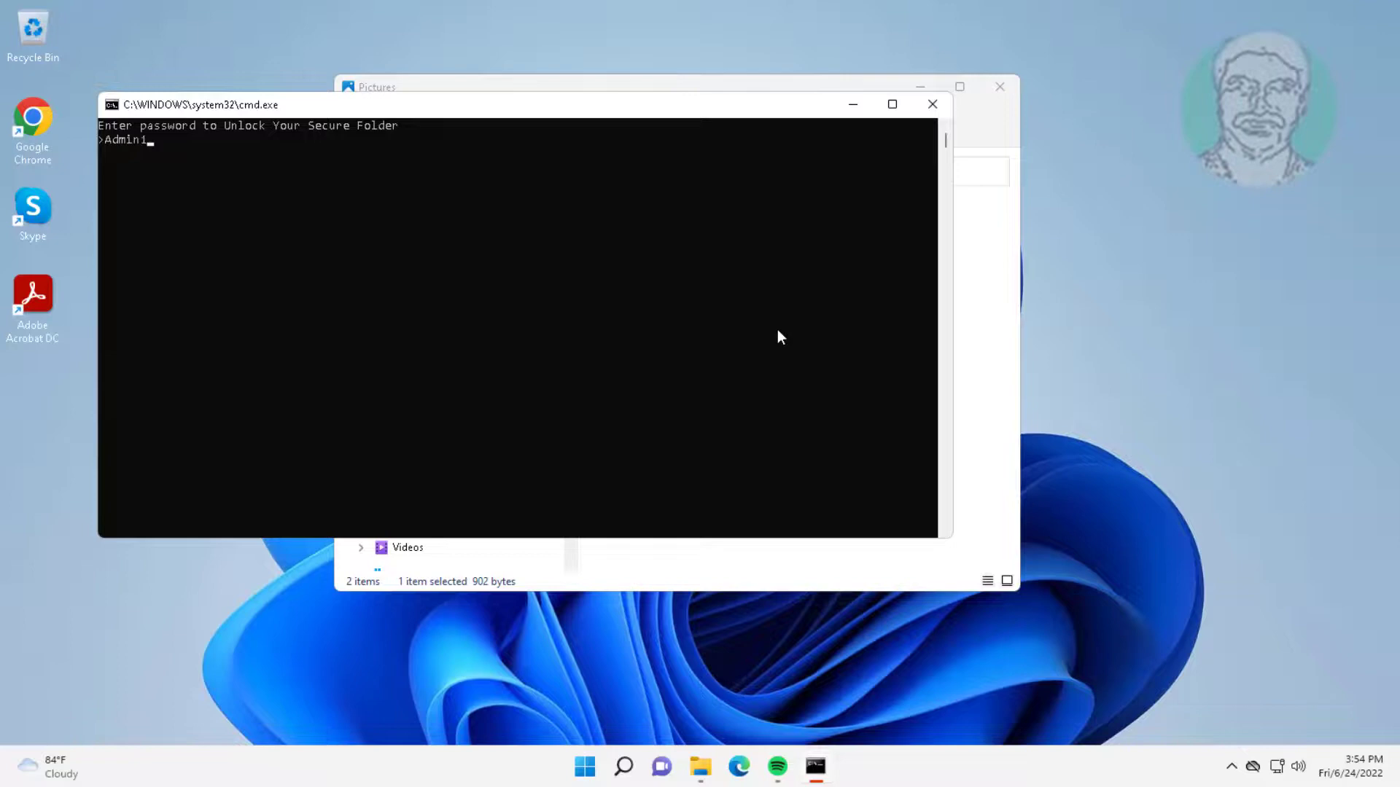
key(enter)
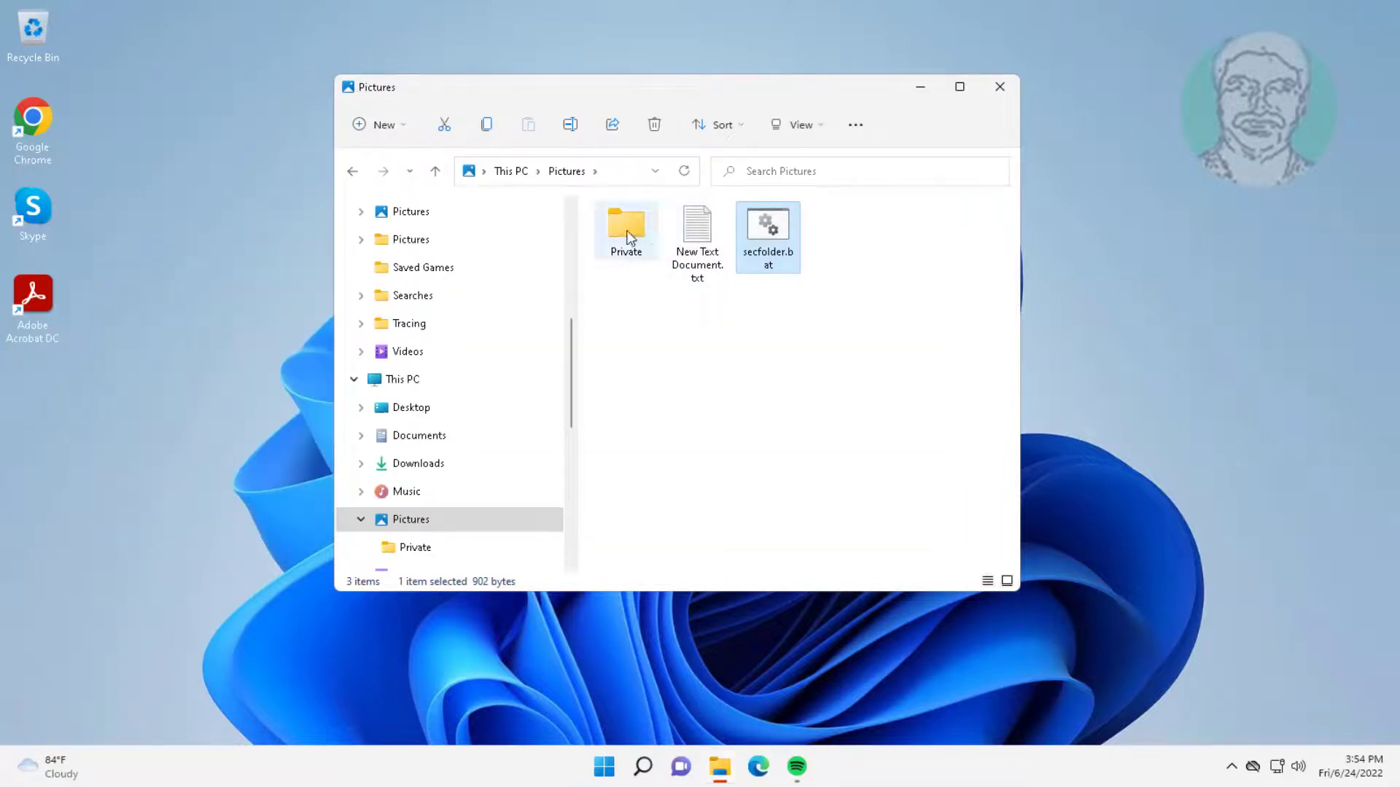
double_click(626, 227)
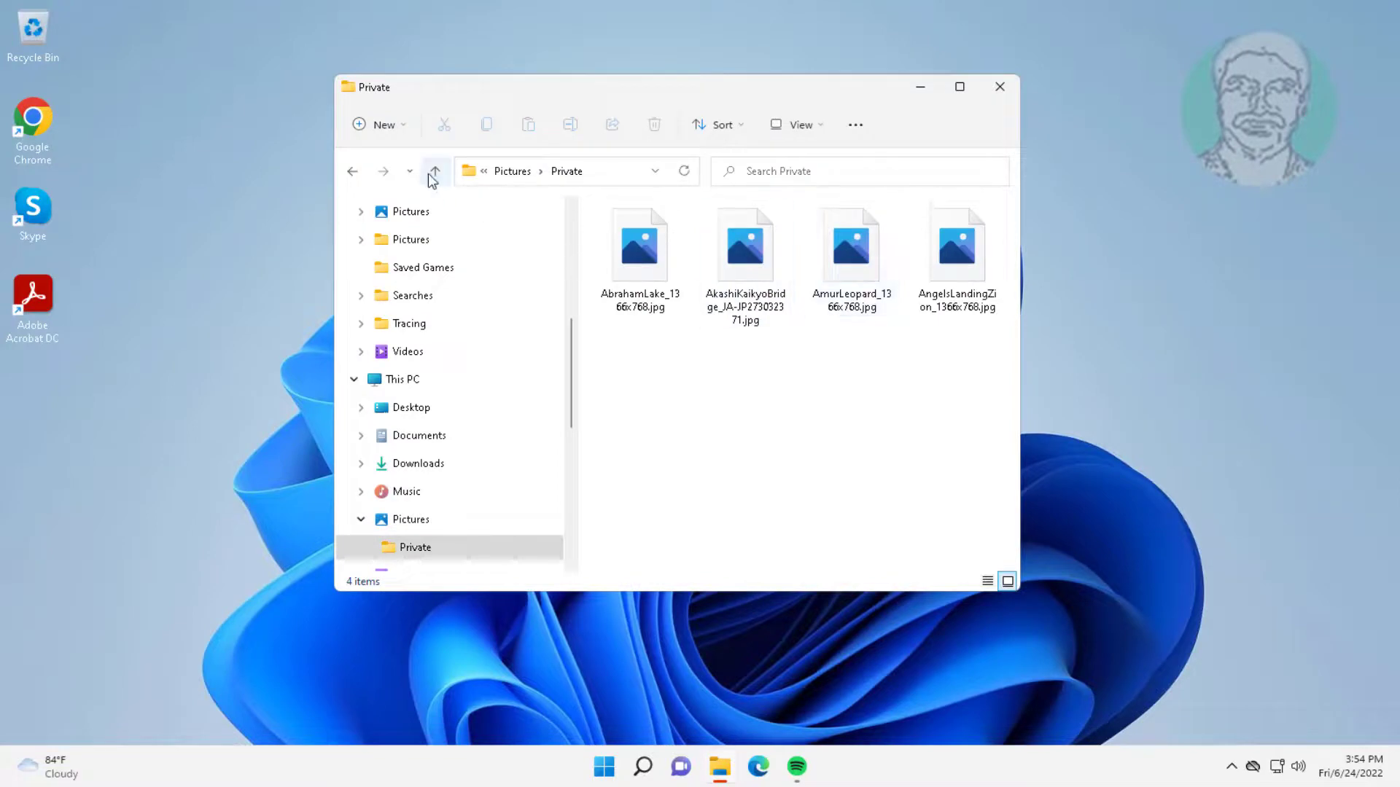
click(435, 170)
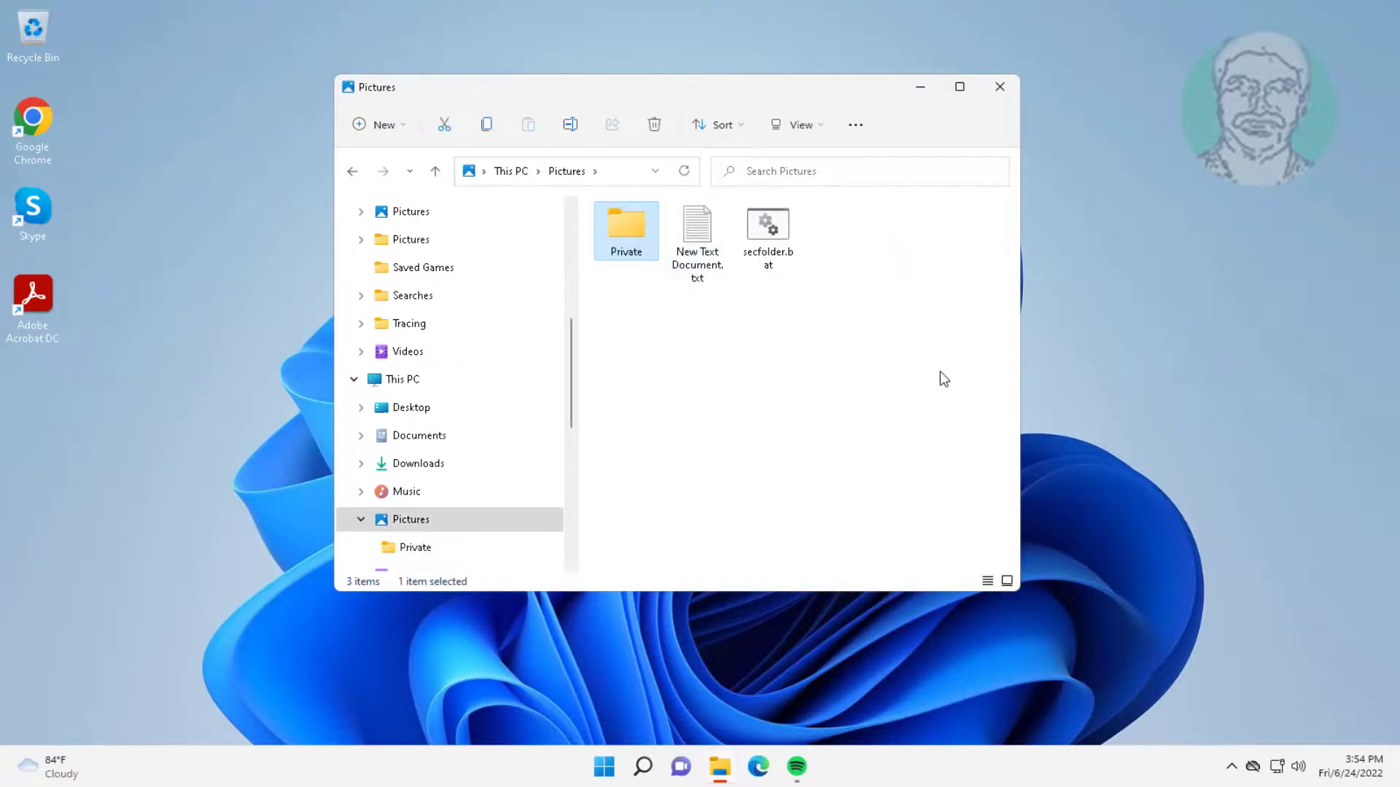
Run secfolder.bat once more and answer Y at the lock confirmation without submitting
double_click(767, 231)
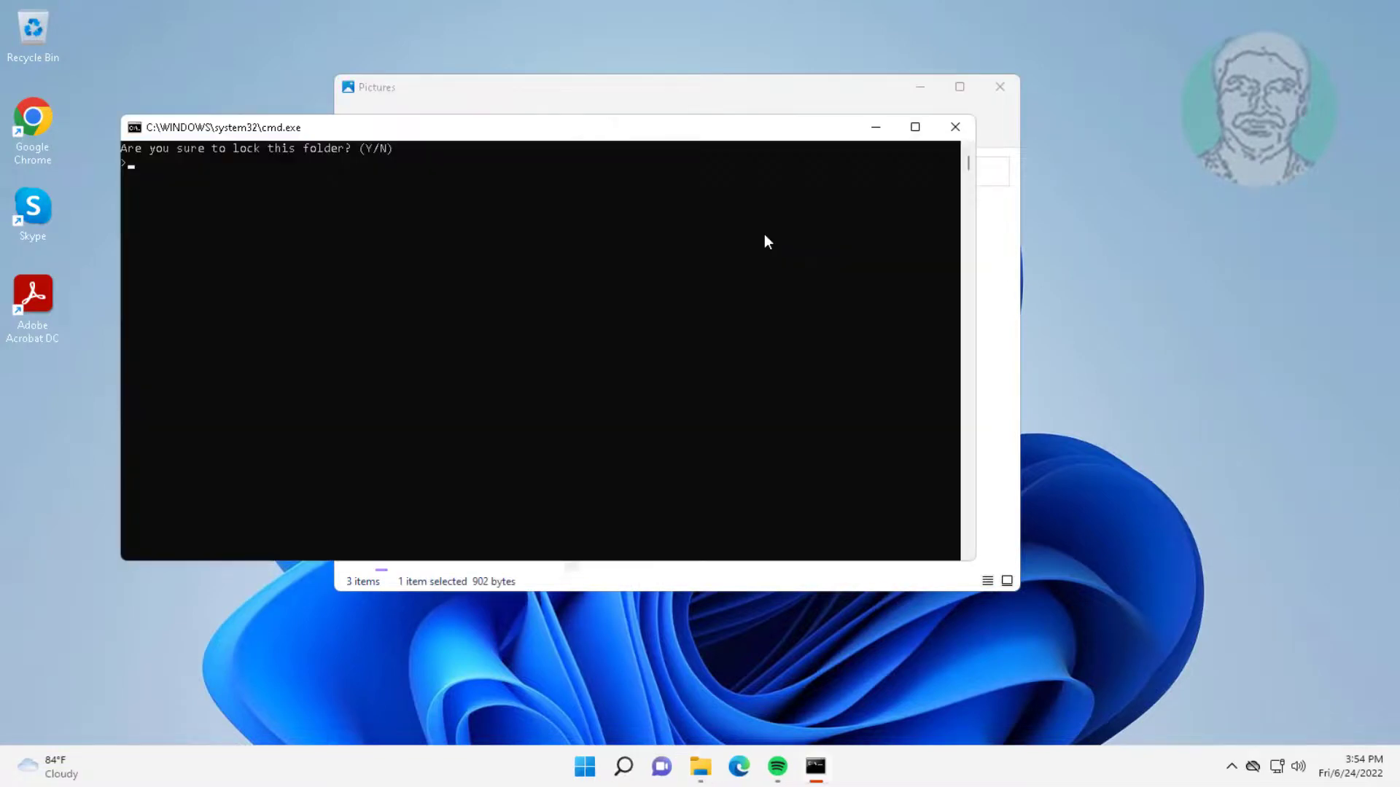
mouse_move(488, 196)
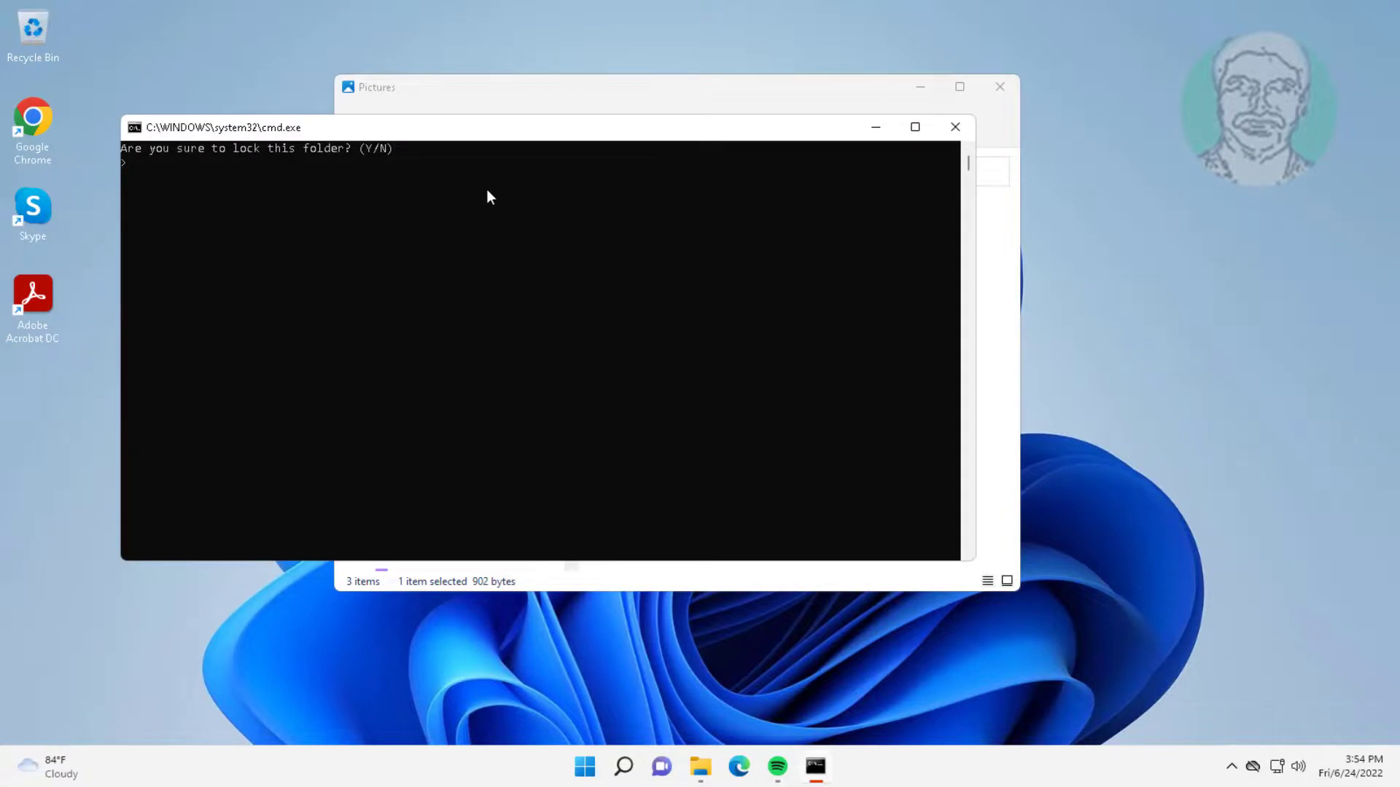
text(Y)
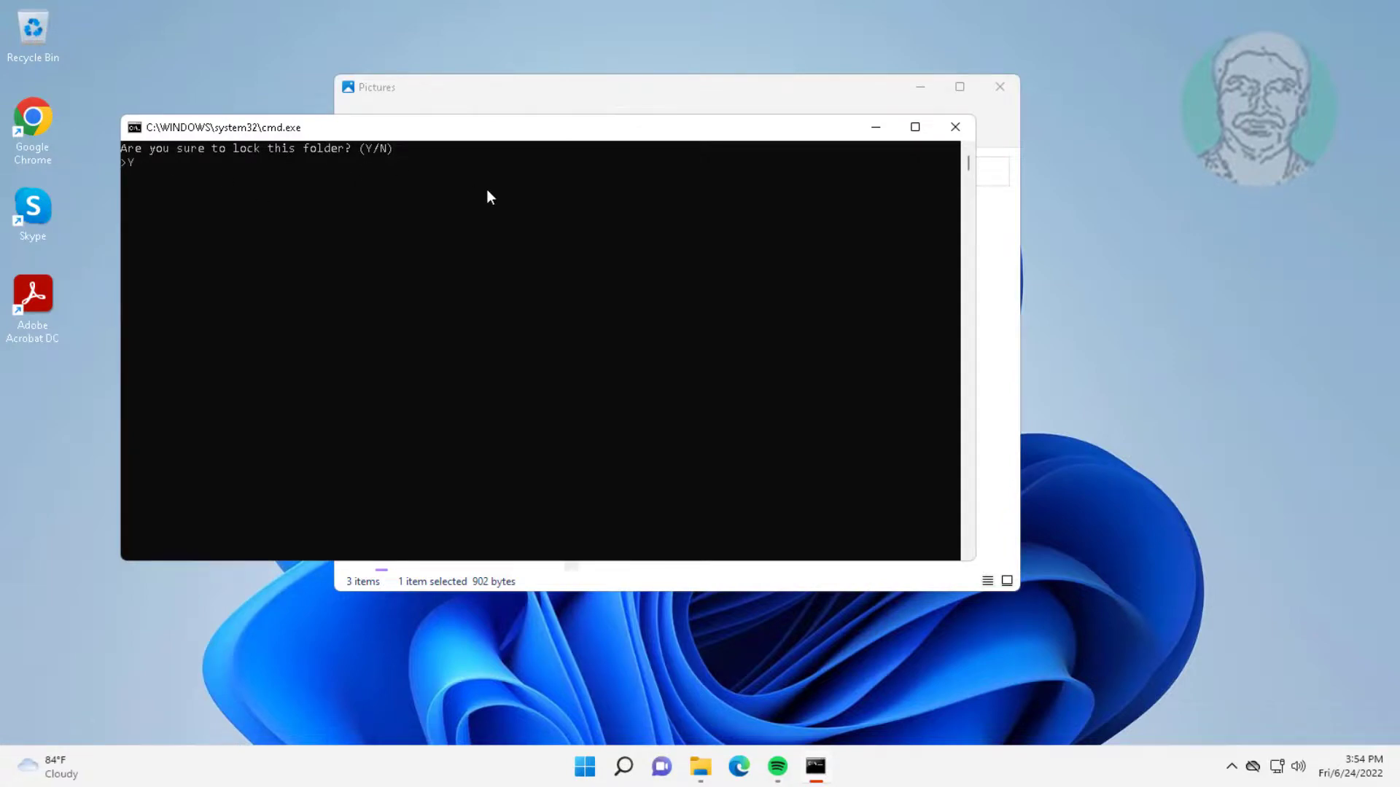